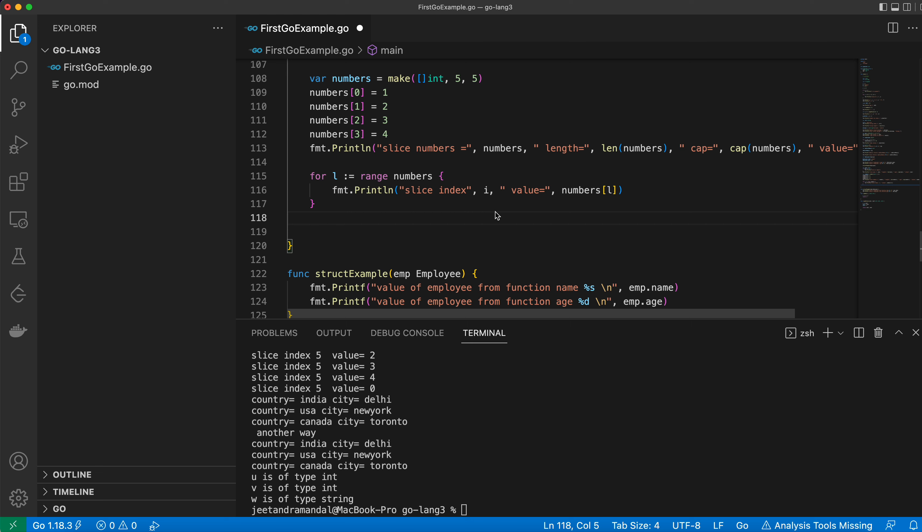
{"action": "mouse_move", "coordinate": [478, 222]}
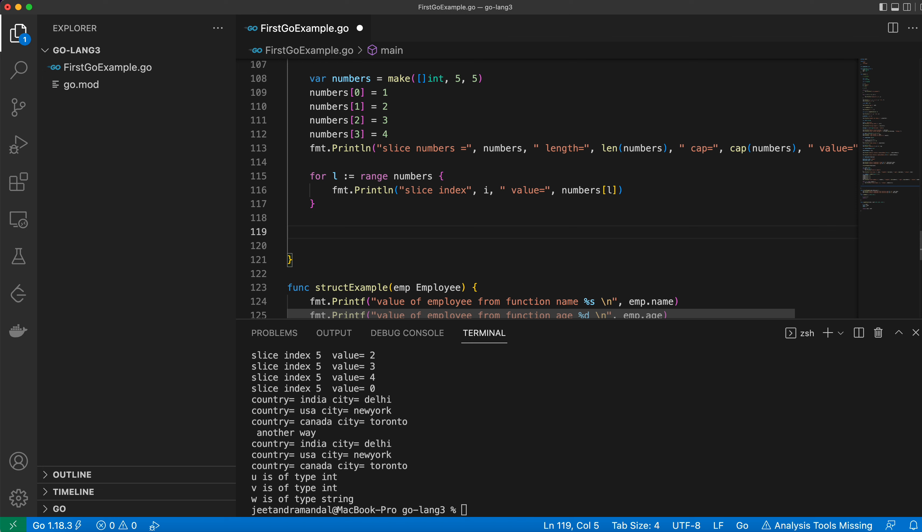
{"action": "mouse_move", "coordinate": [761, 261]}
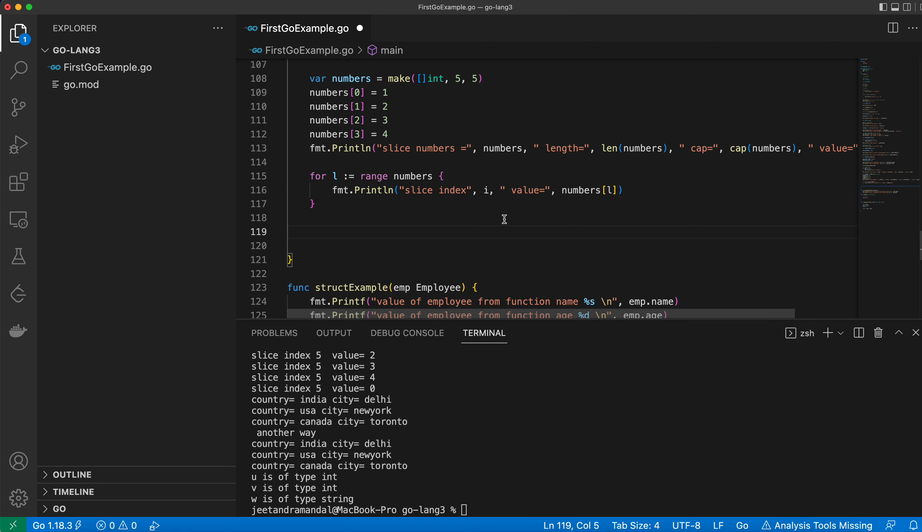
{"action": "mouse_move", "coordinate": [481, 231]}
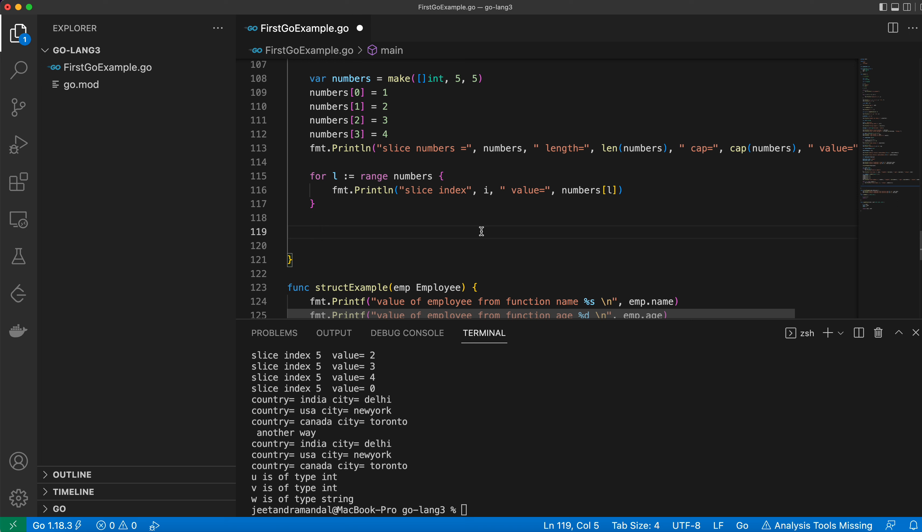
Step: Begin the cityMap declaration as map[string]string with an empty brace literal
{"action": "type", "text": "cityMap :="}
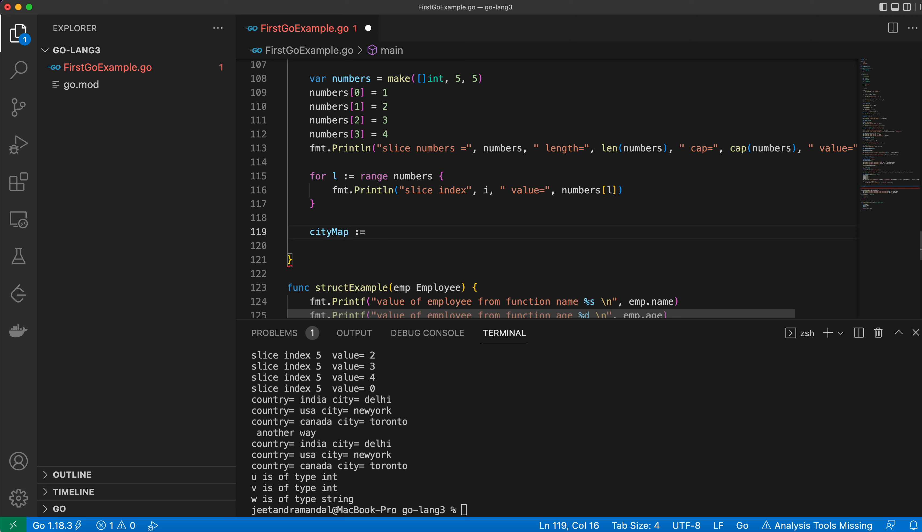
{"action": "type", "text": "map"}
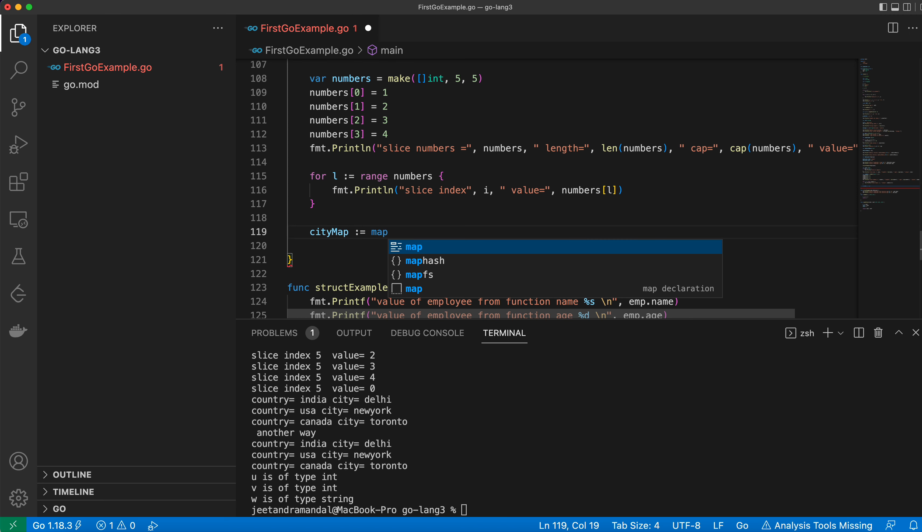
{"action": "type", "text": "["}
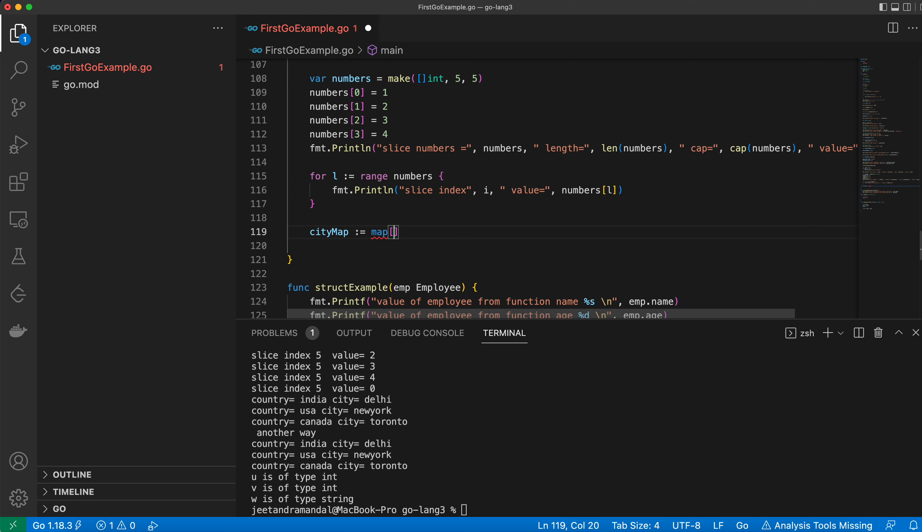
{"action": "type", "text": "st"}
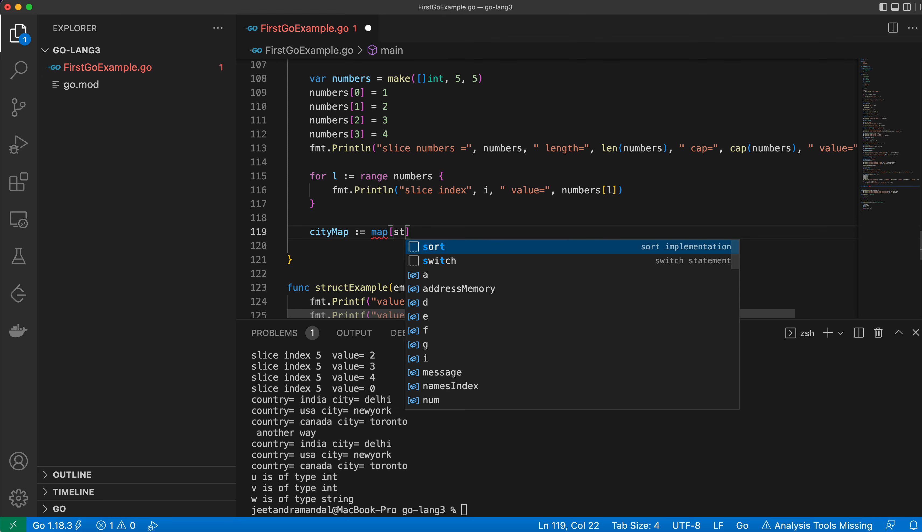
{"action": "type", "text": "ring"}
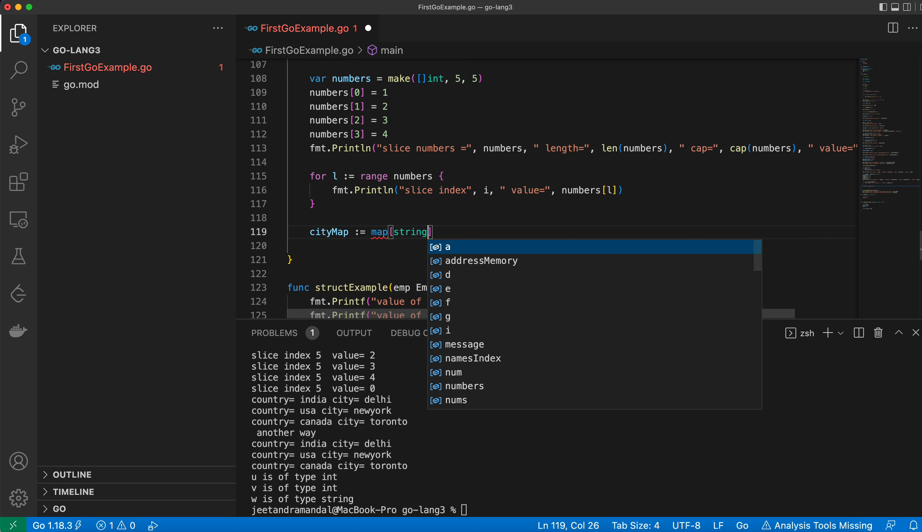
{"action": "type", "text": "string"}
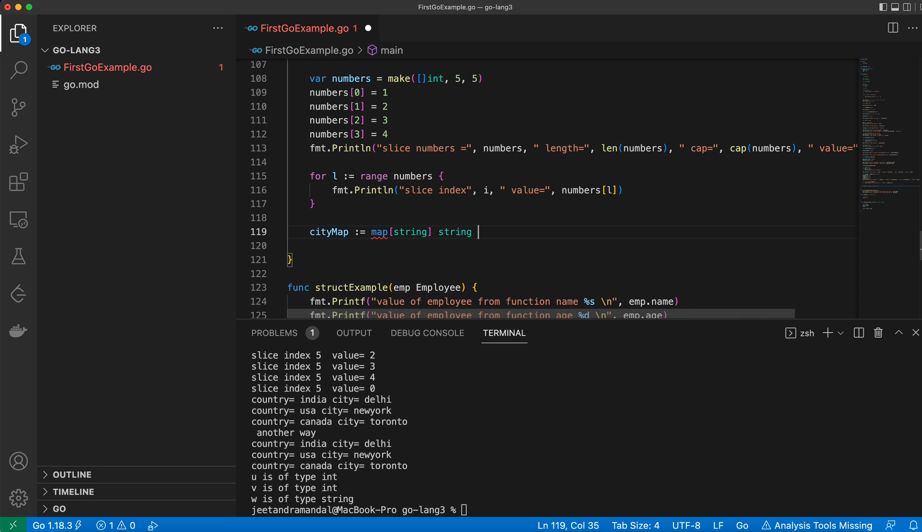
{"action": "type", "text": "{}"}
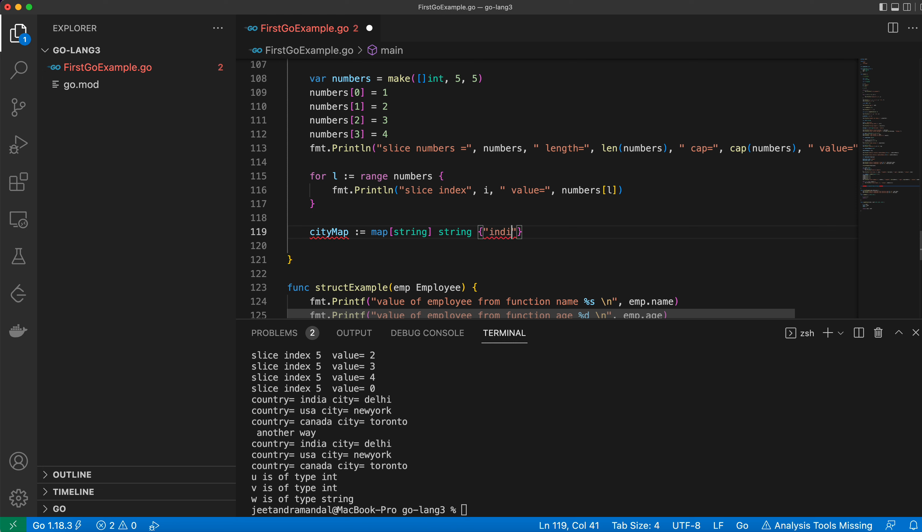
{"action": "key", "text": "backspace"}
{"action": "type", "text": "a\": \"delhi"}
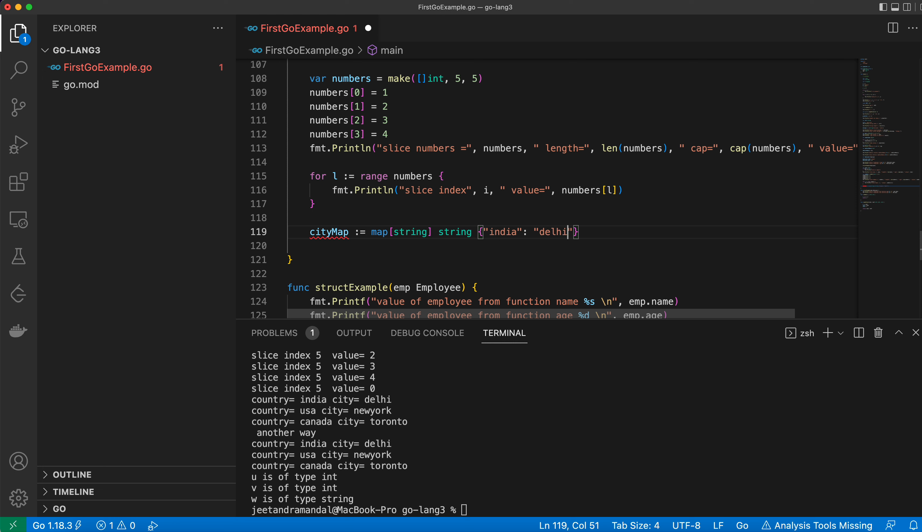
Step: Fill the literal with india:delhi, usa:new-york and canada:toronoto entries, then move to a new line
{"action": "type", "text": ", \""}
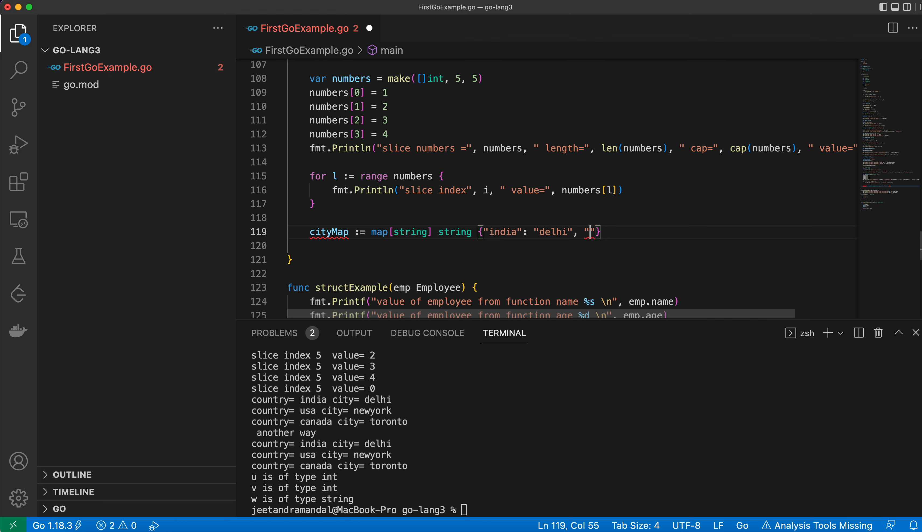
{"action": "type", "text": "usa"}
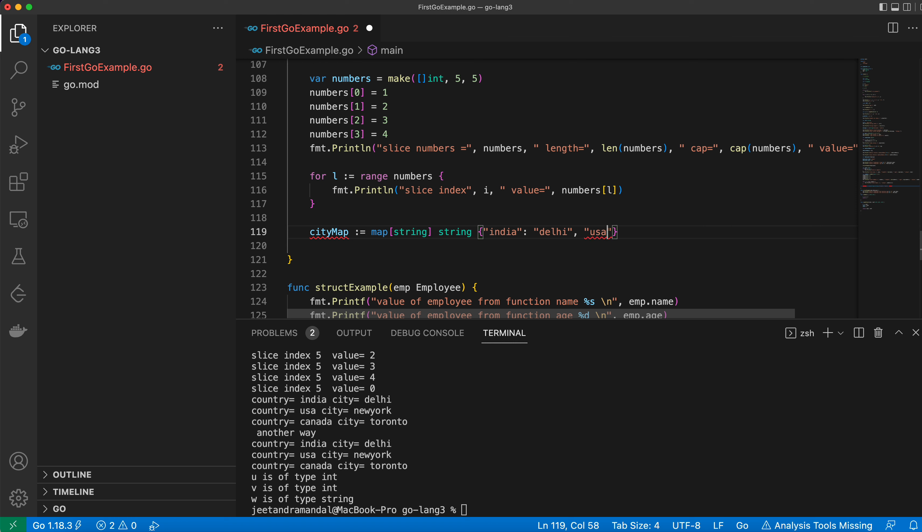
{"action": "type", "text": "\""}
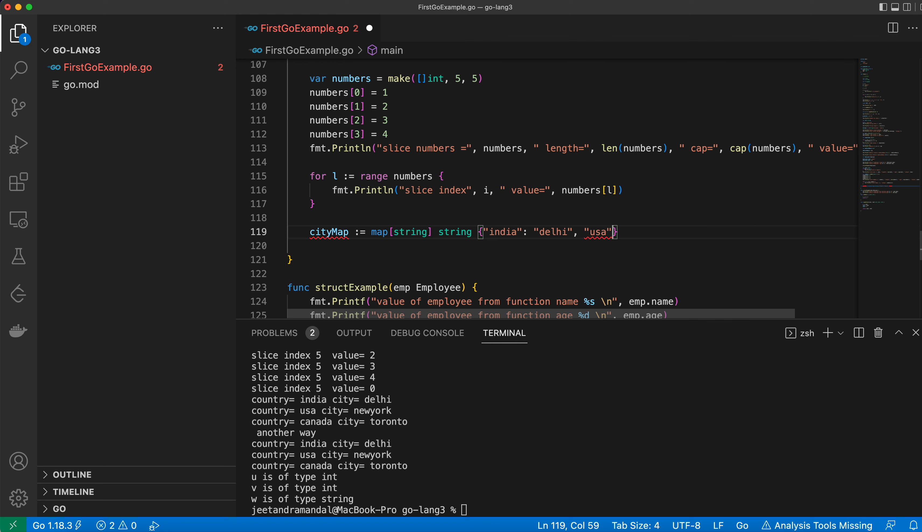
{"action": "type", "text": ":\"n\""}
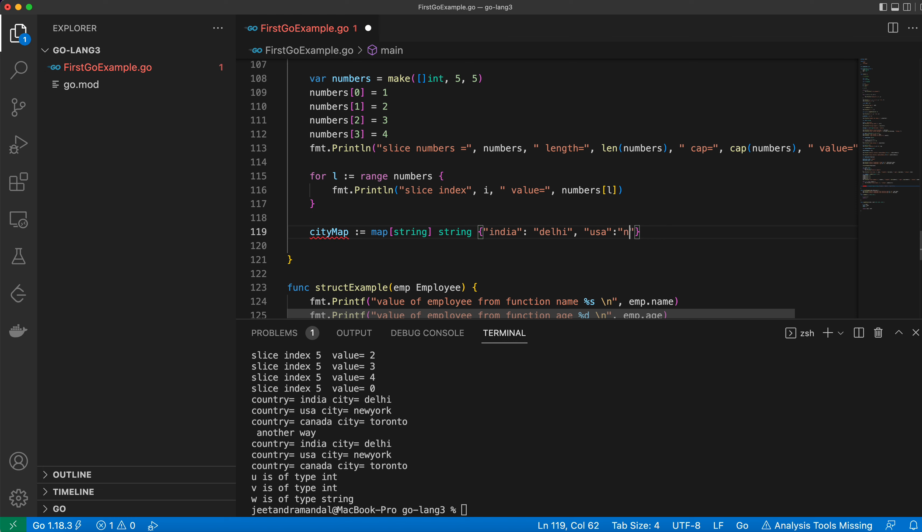
{"action": "type", "text": "ew-york"}
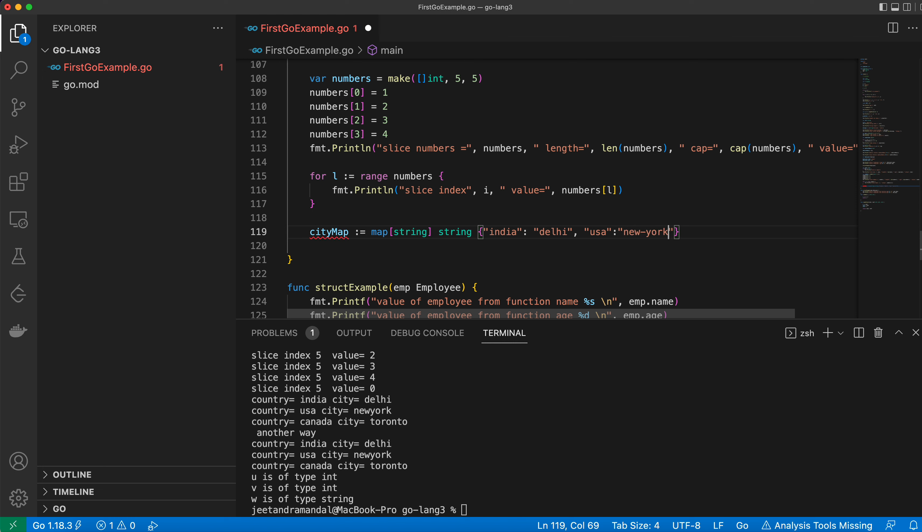
{"action": "type", "text": ","}
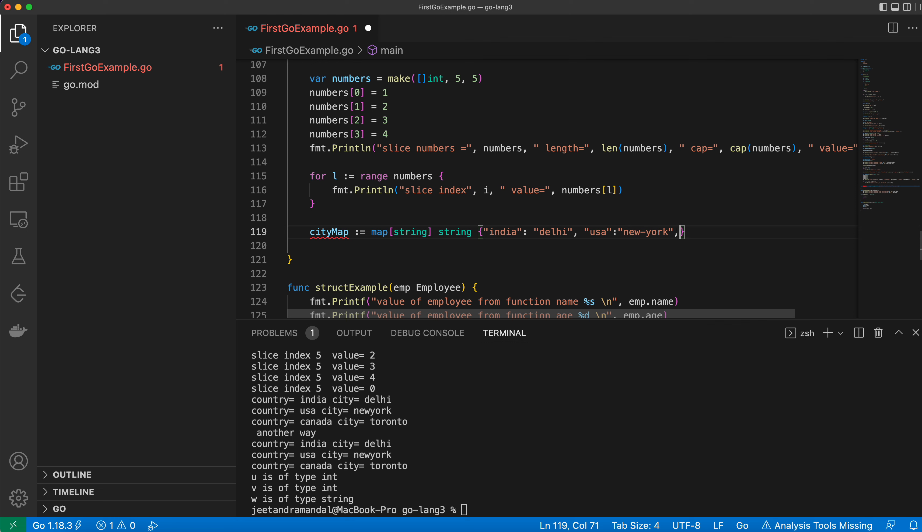
{"action": "type", "text": "\"canad"}
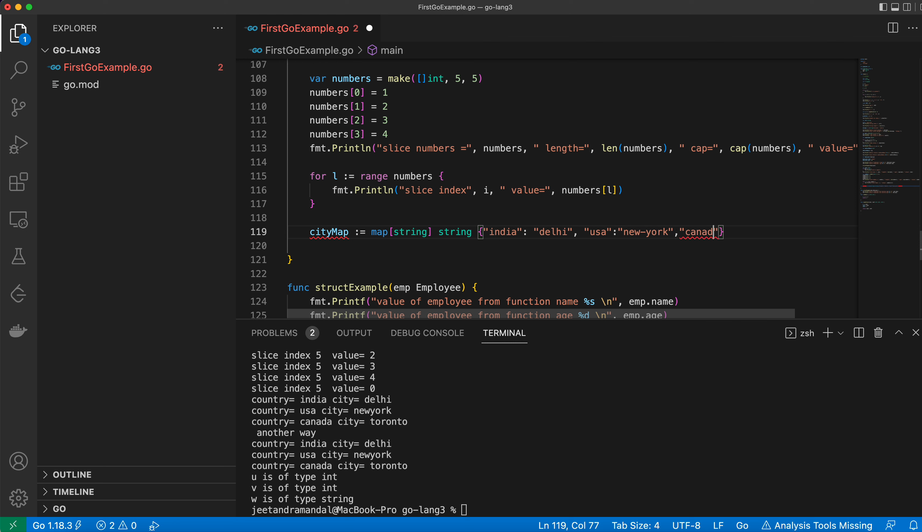
{"action": "type", "text": "\":"}
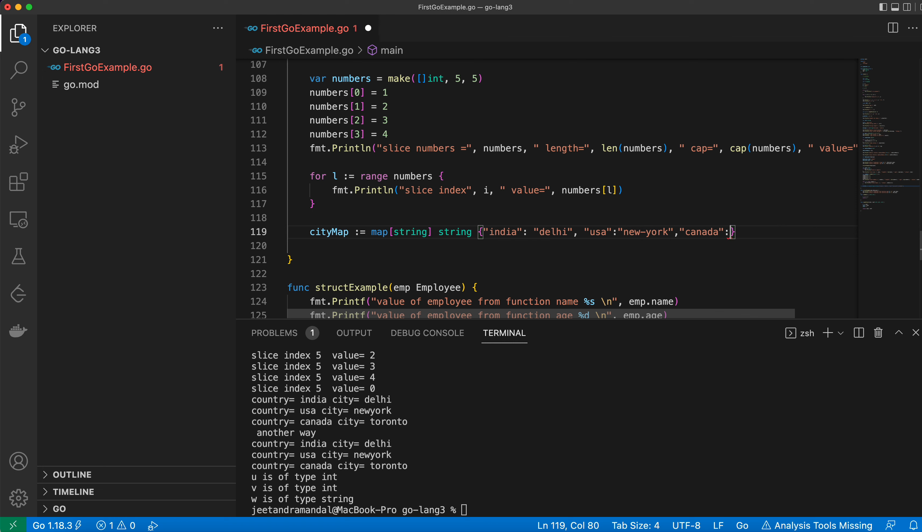
{"action": "type", "text": "\"toron"}
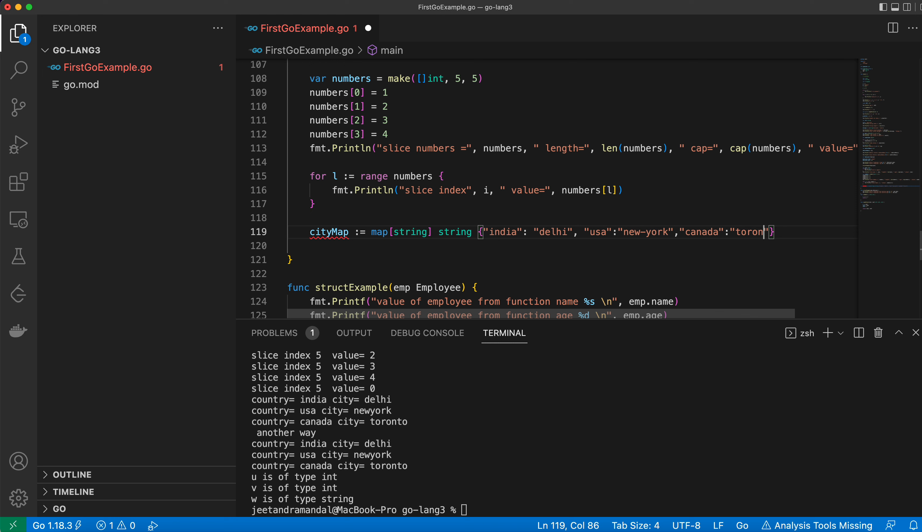
{"action": "type", "text": "oto"}
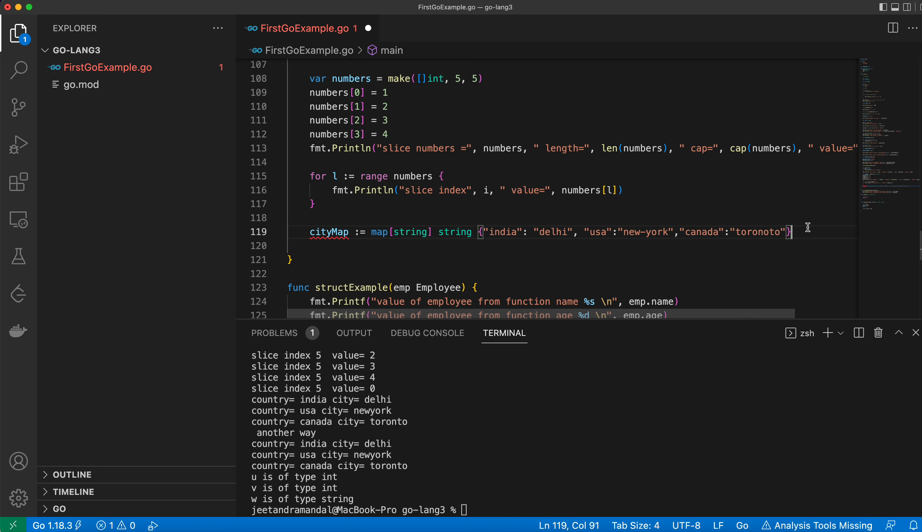
{"action": "key", "text": "enter"}
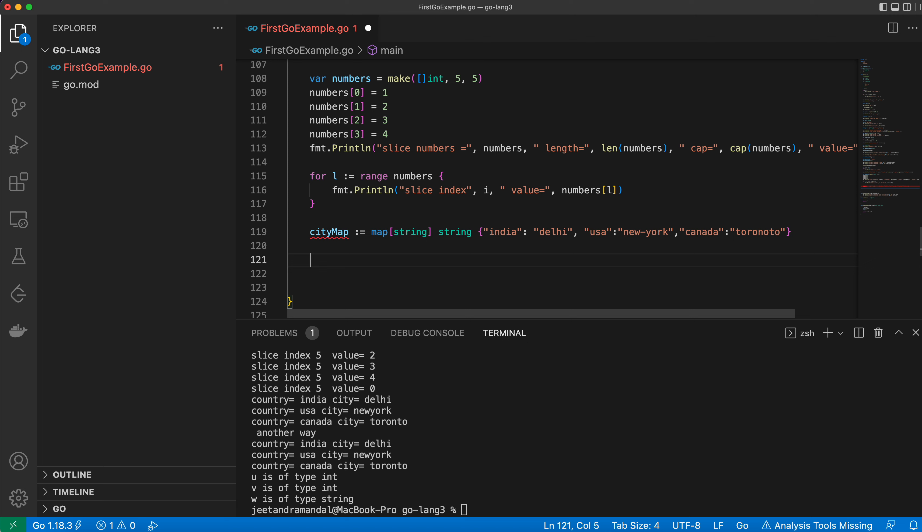
Step: Write 'for city := range cityMap {' and start an fmt. call in its body
{"action": "type", "text": "for"}
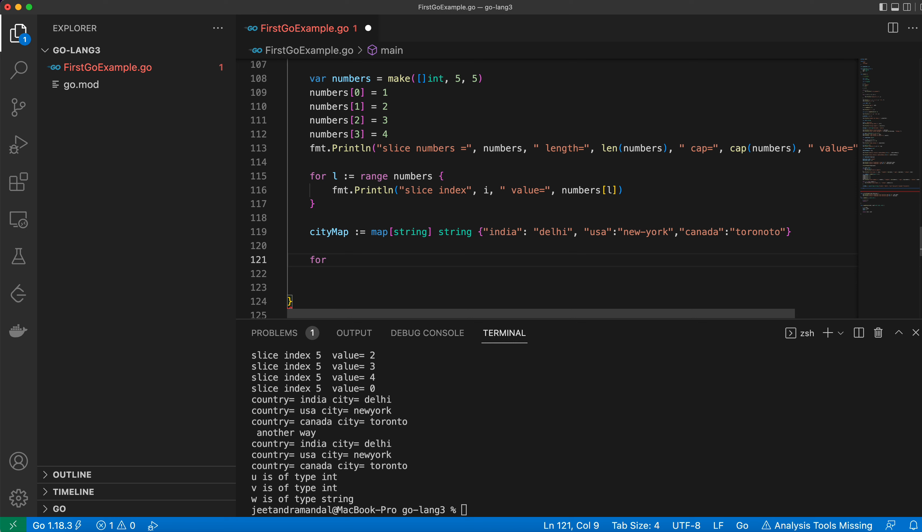
{"action": "type", "text": "city"}
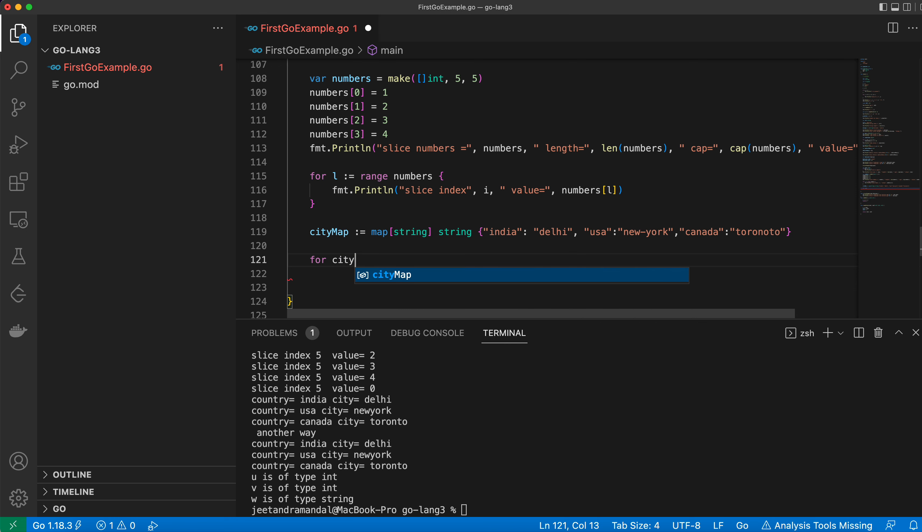
{"action": "type", "text": "Ma"}
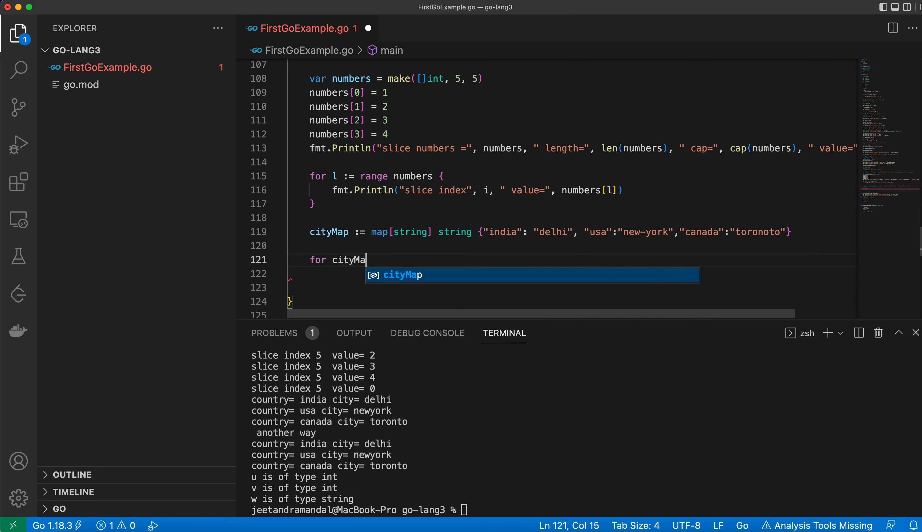
{"action": "key", "text": "backspace"}
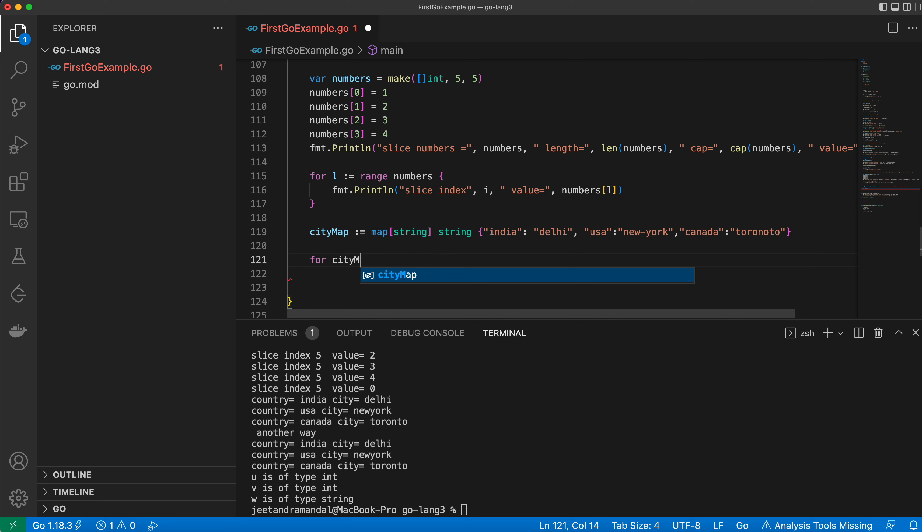
{"action": "key", "text": "Backspace"}
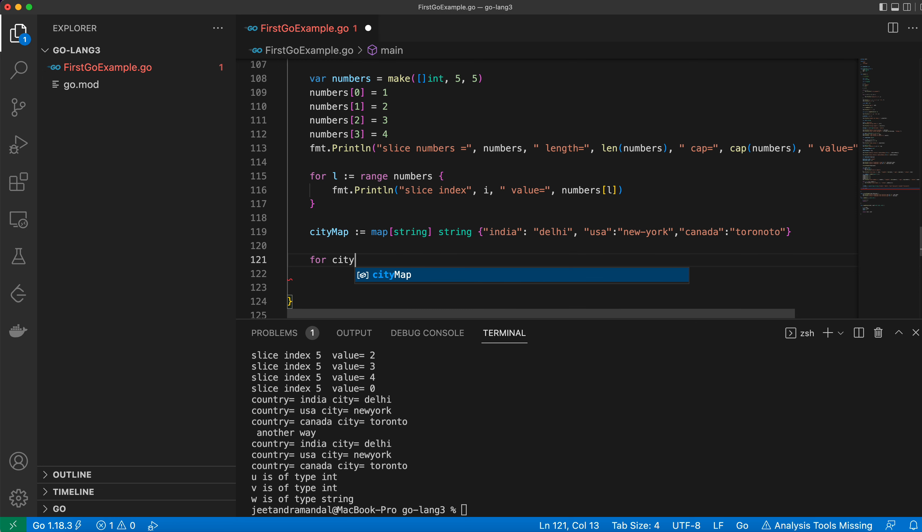
{"action": "type", "text": ":"}
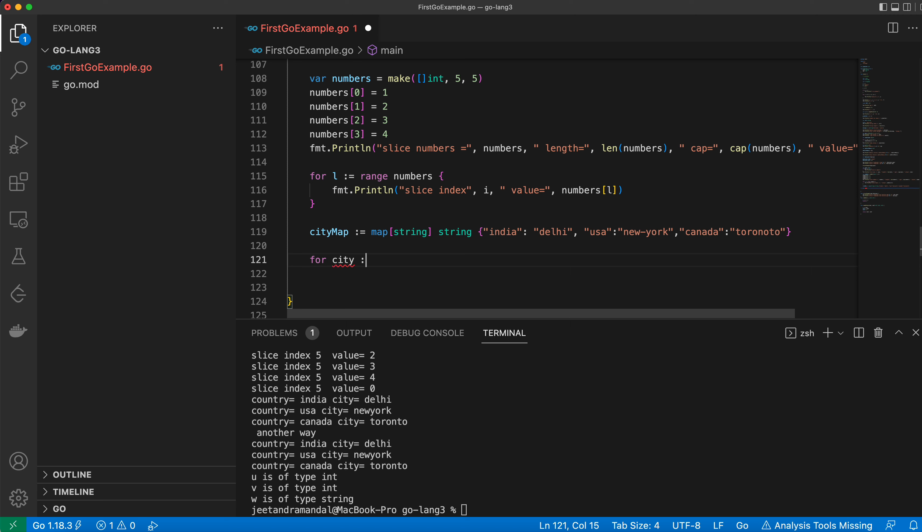
{"action": "type", "text": "ran"}
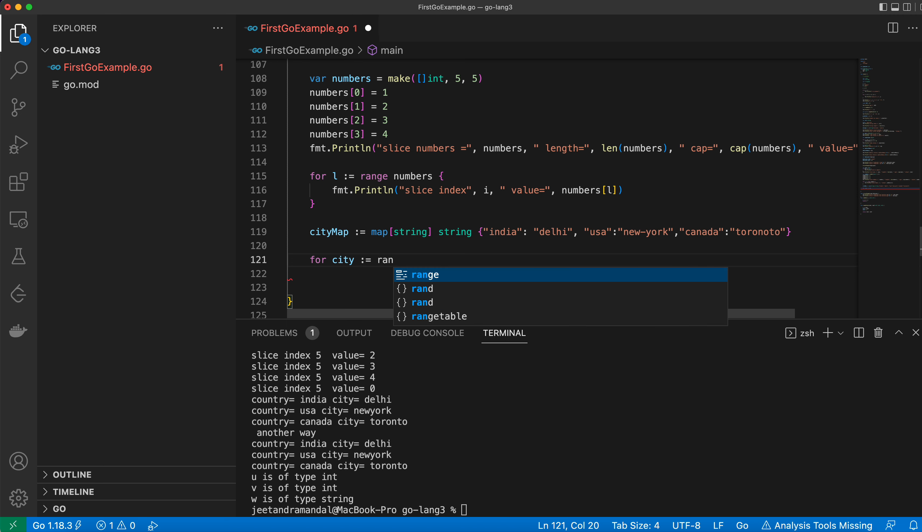
{"action": "key", "text": "Tab"}
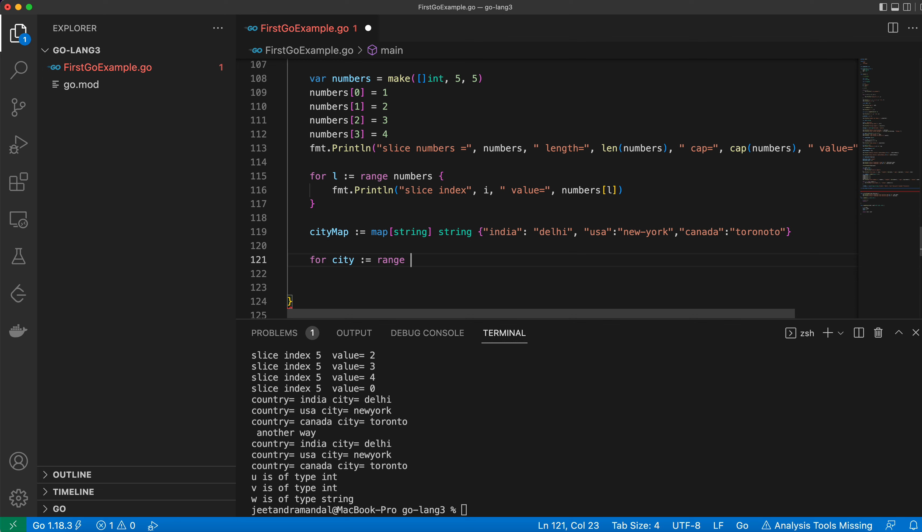
{"action": "type", "text": "cityMap"}
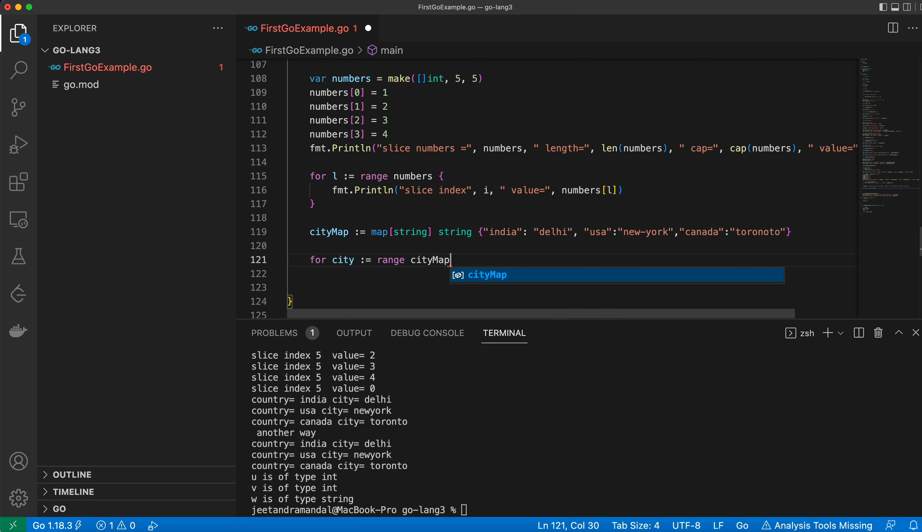
{"action": "type", "text": "{"}
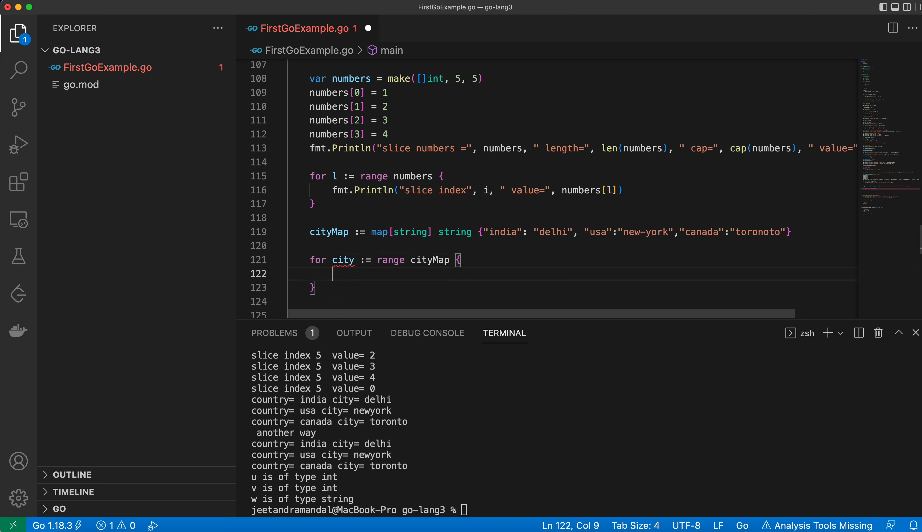
{"action": "type", "text": "fmt."}
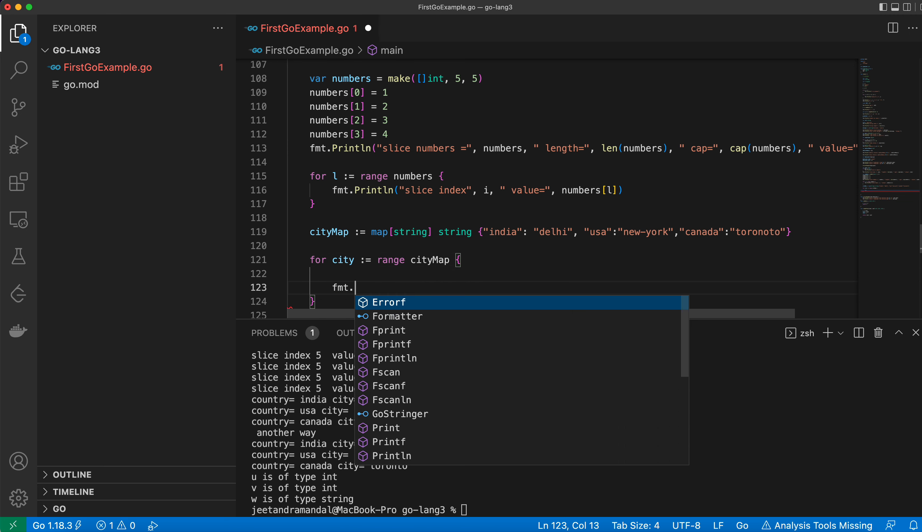
Step: Write fmt.Println("country =", country as the loop's print statement
{"action": "key", "text": "Escape"}
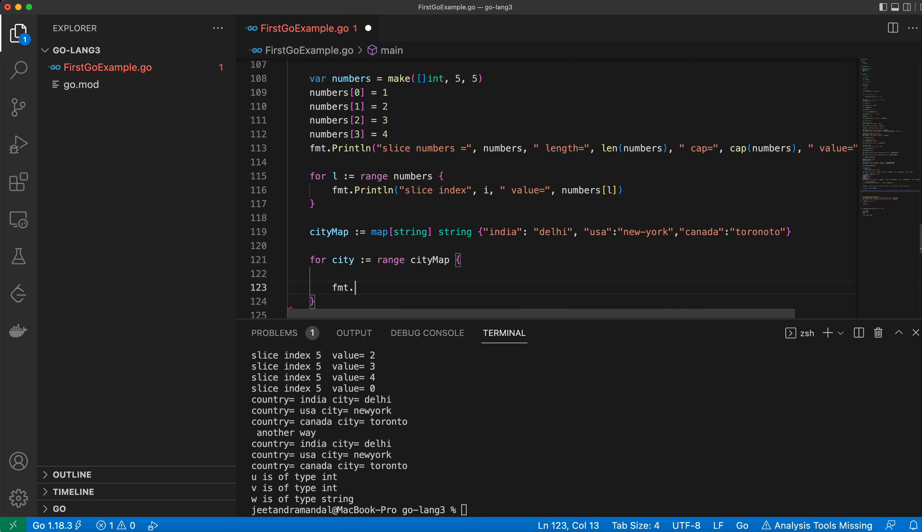
{"action": "type", "text": "Println(\""}
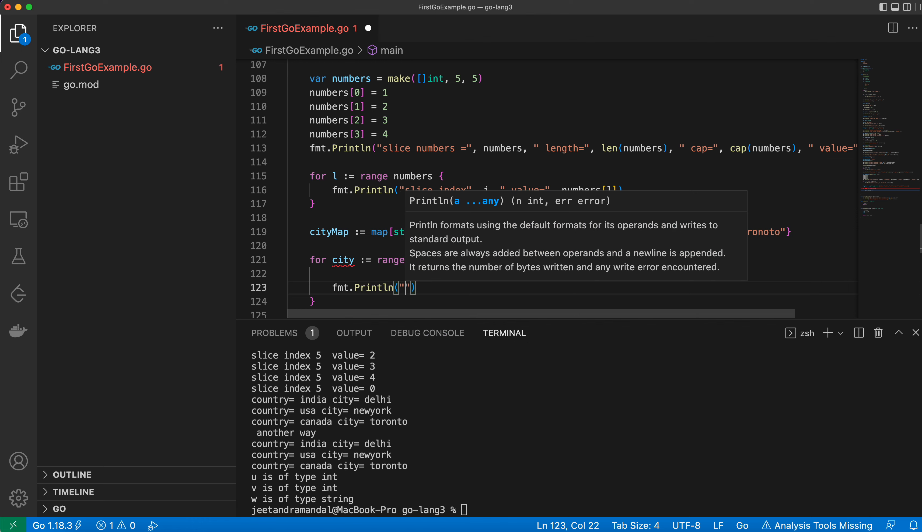
{"action": "type", "text": "countr"}
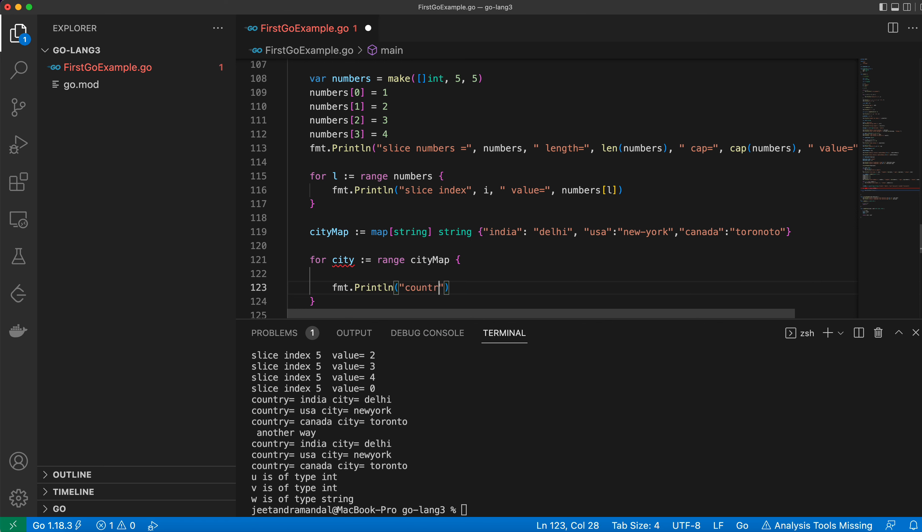
{"action": "type", "text": "y ="}
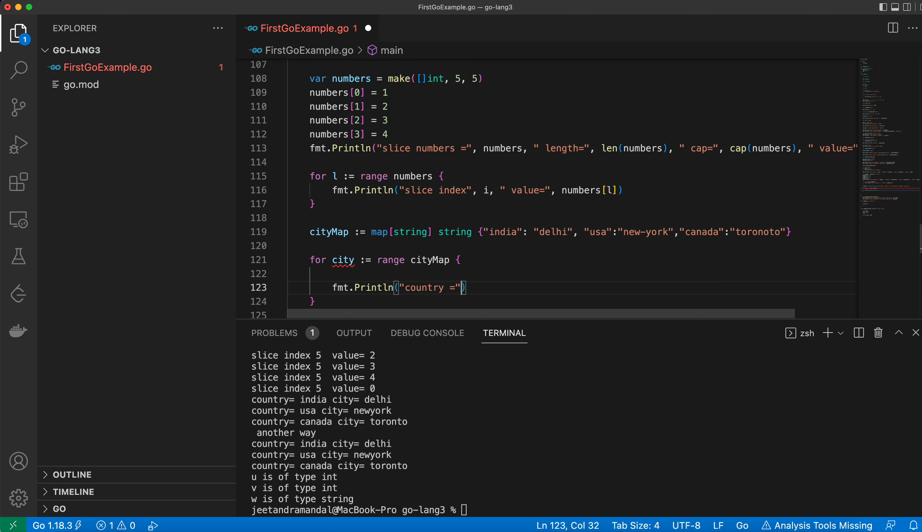
{"action": "type", "text": ","}
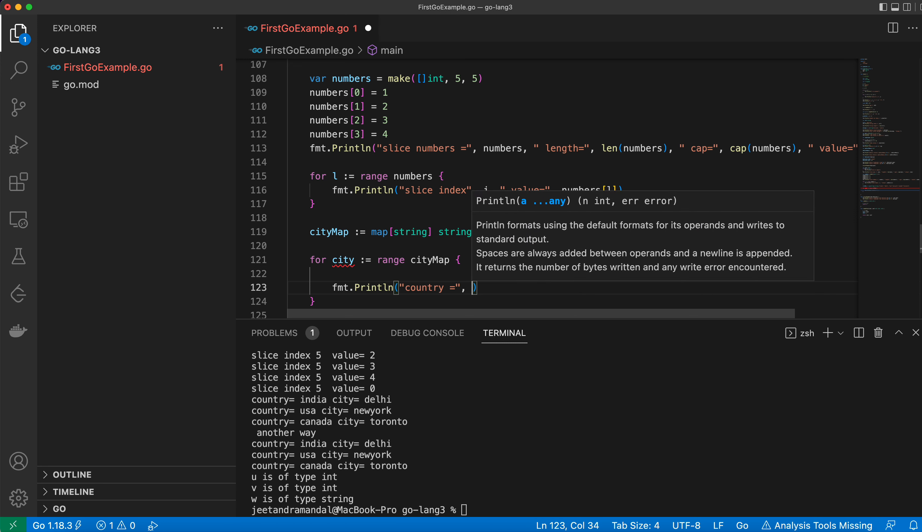
{"action": "type", "text": "country"}
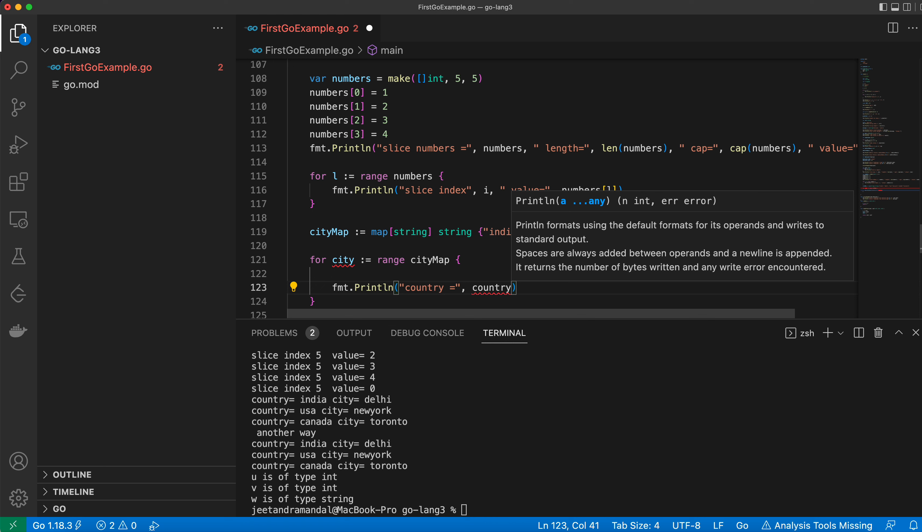
{"action": "mouse_move", "coordinate": [758, 246]}
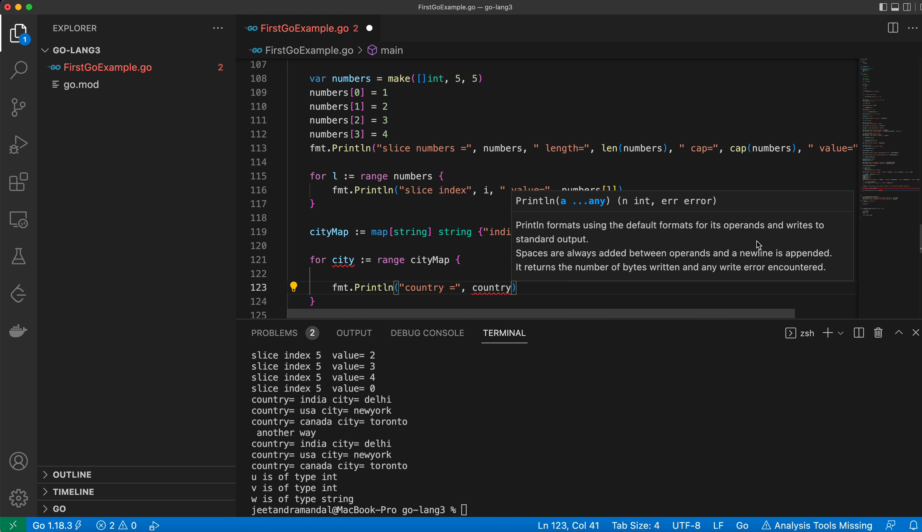
{"action": "mouse_move", "coordinate": [503, 264]}
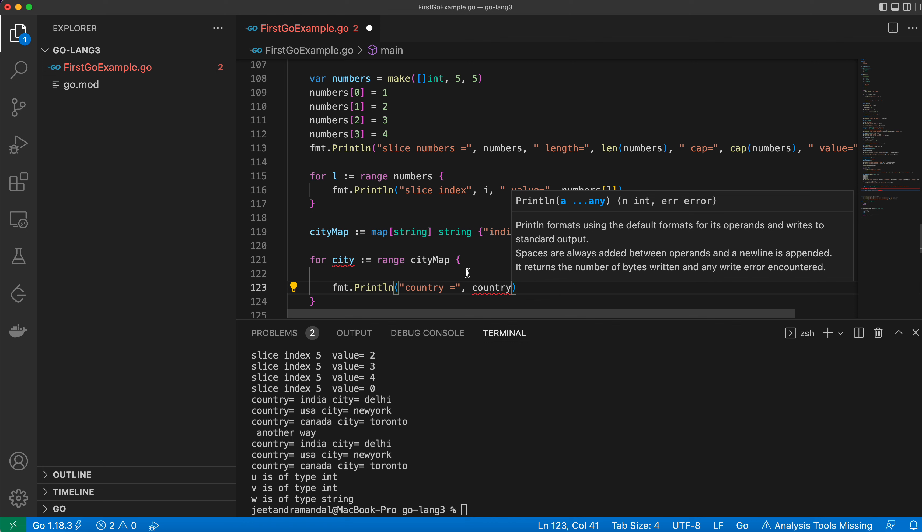
Step: Rename the loop variable to country and finish the print with "city=", cityMap[country]
{"action": "double_click", "coordinate": [343, 260]}
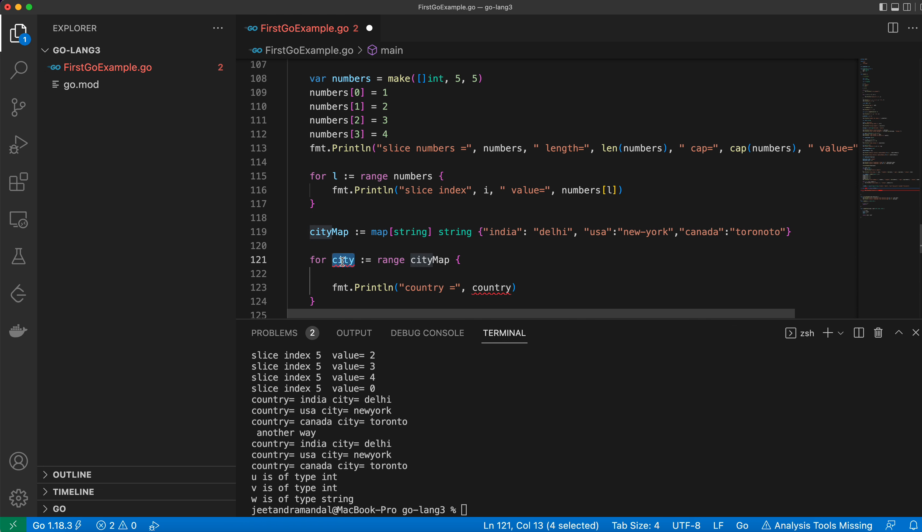
{"action": "type", "text": "country"}
{"action": "left_click", "coordinate": [572, 287]}
{"action": "type", "text": ","}
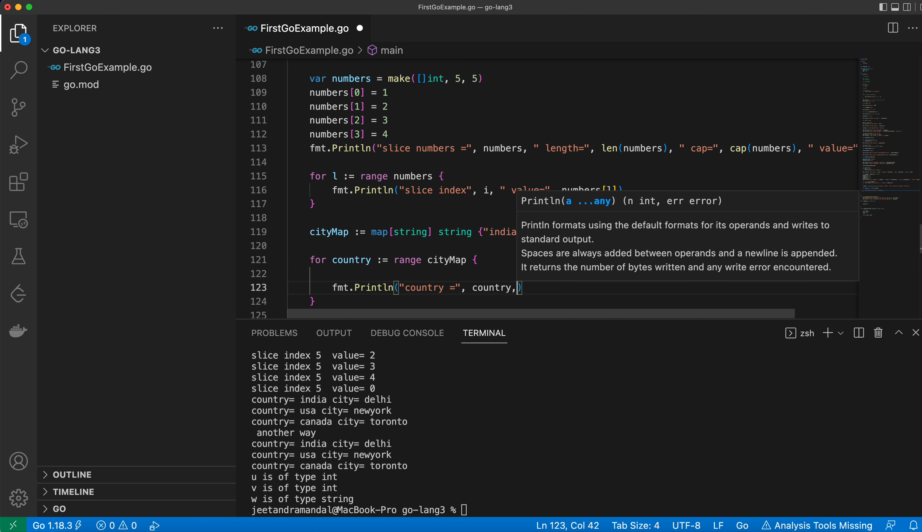
{"action": "type", "text": "\" \""}
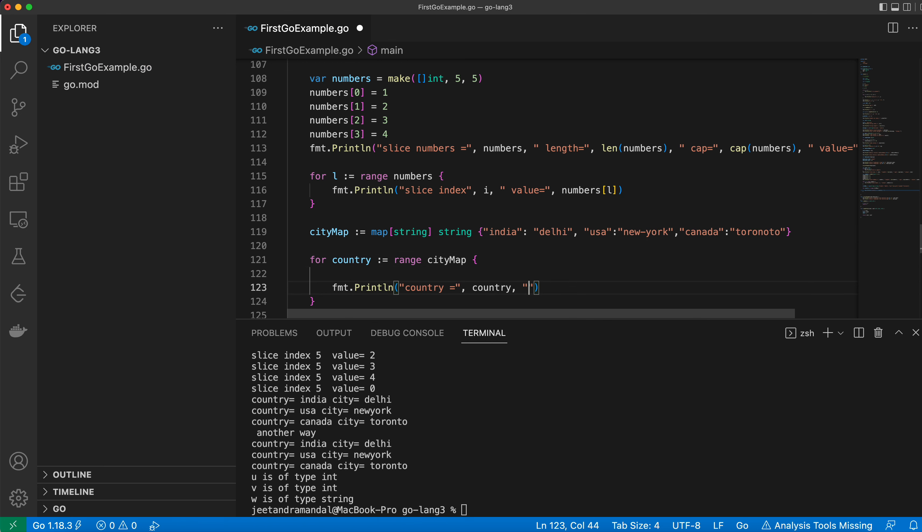
{"action": "type", "text": "city="}
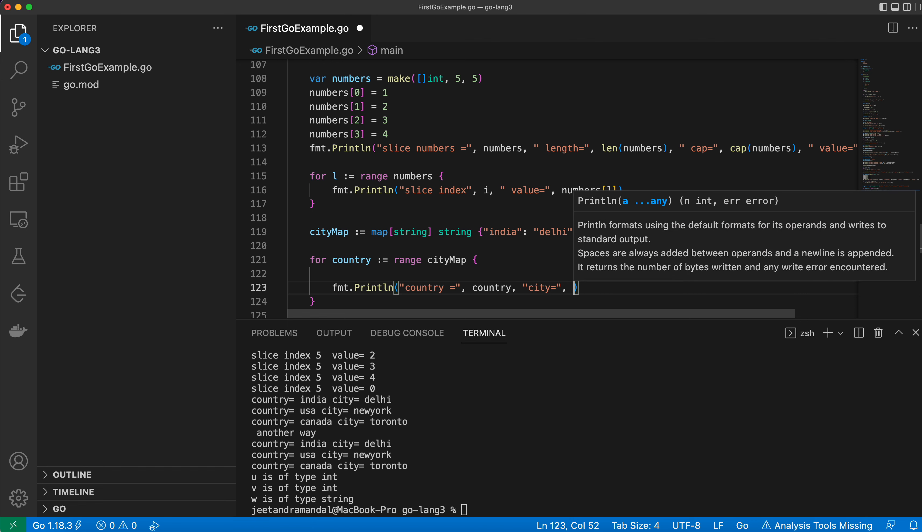
{"action": "type", "text": "m"}
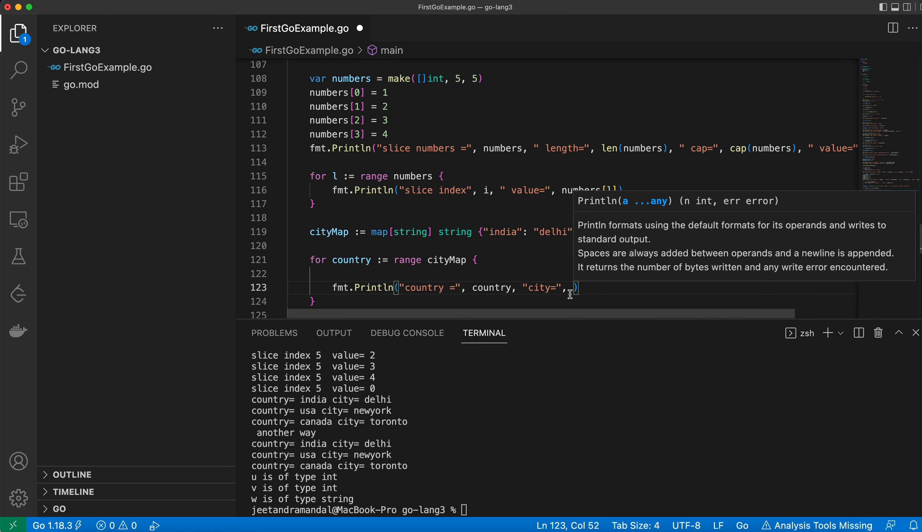
{"action": "type", "text": "countryMap["}
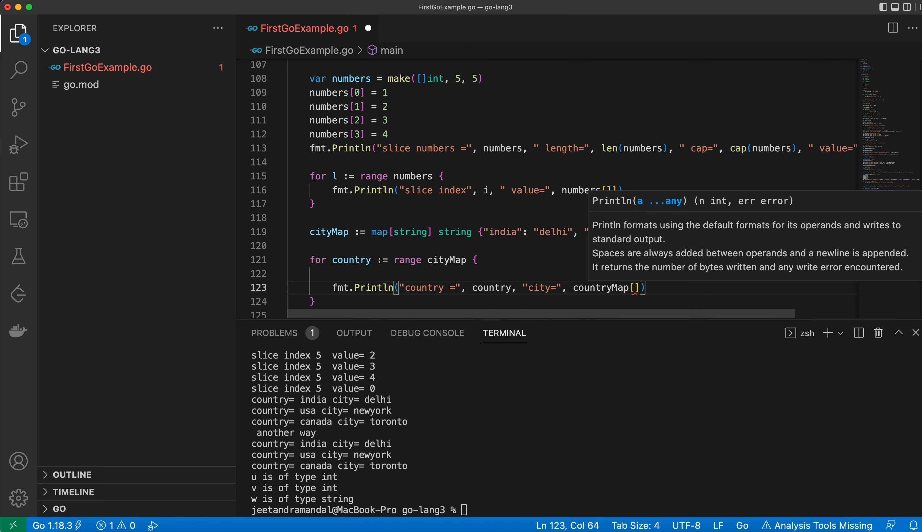
{"action": "type", "text": "country"}
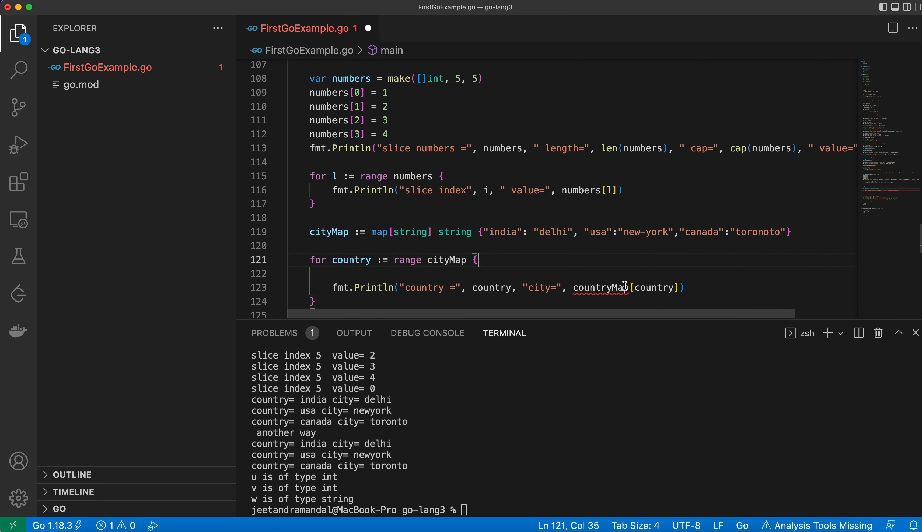
{"action": "mouse_move", "coordinate": [329, 231]}
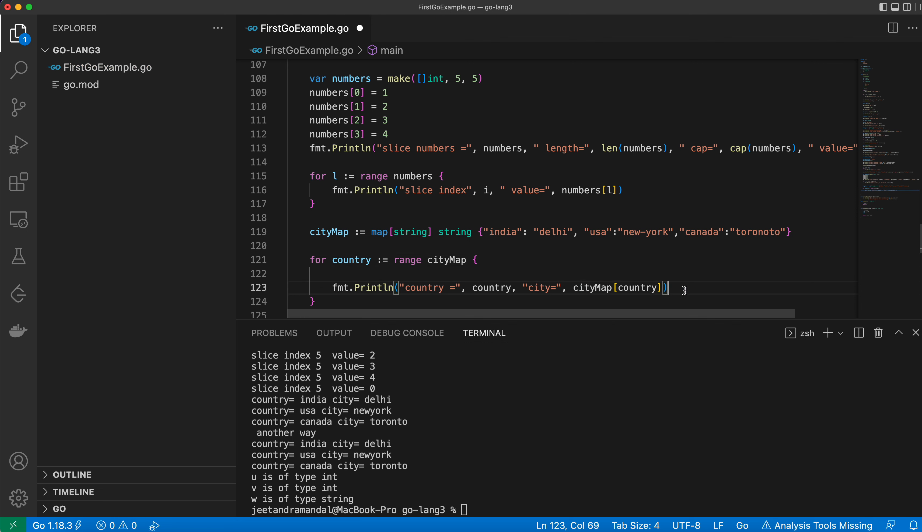
Step: Run the file, review the india/usa/canada city output, and highlight the numbers variable in the code
{"action": "scroll", "scroll_direction": "down", "scroll_amount": 3}
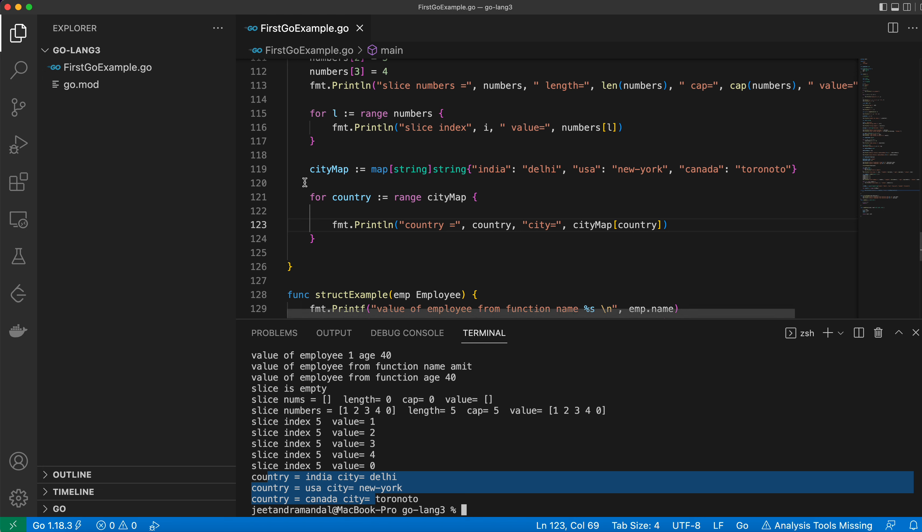
{"action": "left_click_drag", "start_coordinate": [310, 169], "coordinate": [431, 169]}
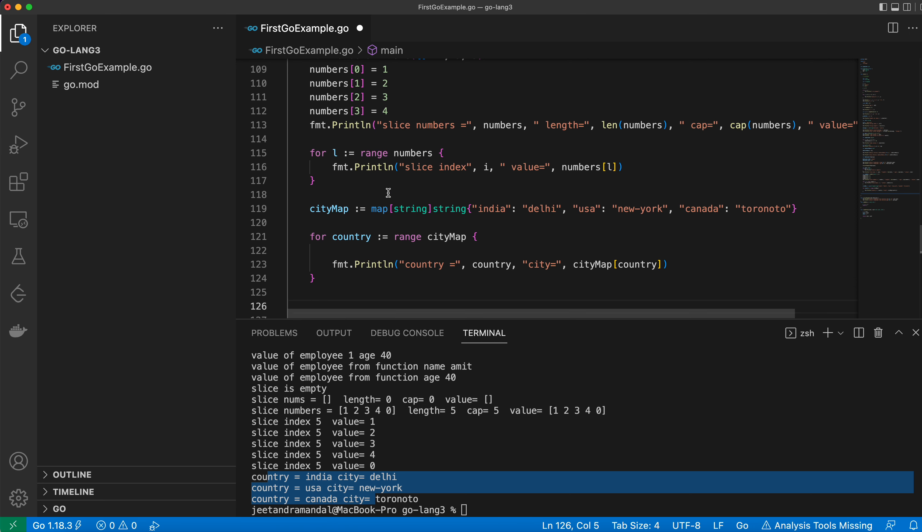
{"action": "double_click", "coordinate": [347, 175]}
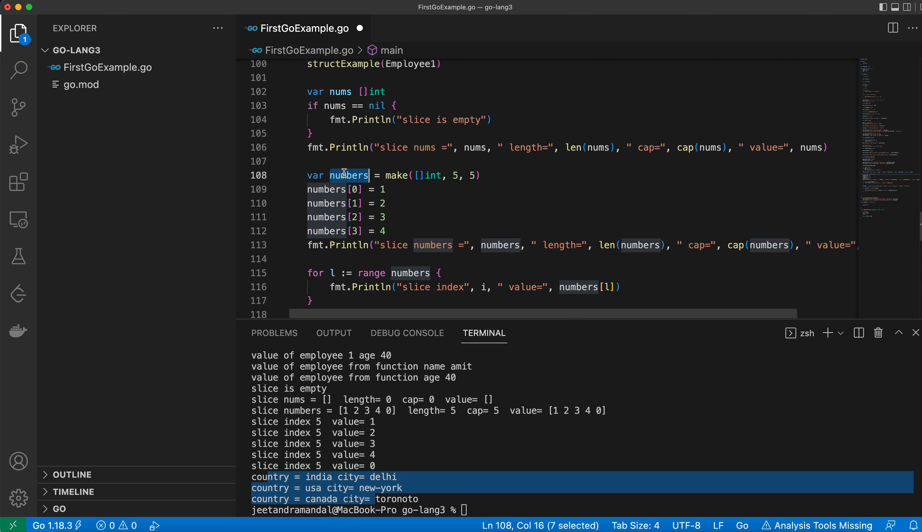
{"action": "scroll", "scroll_direction": "down", "scroll_amount": 3}
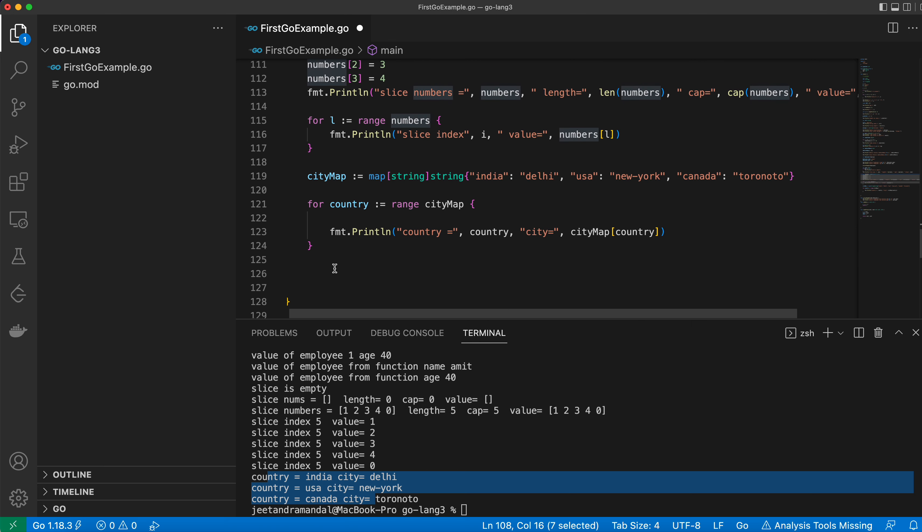
Step: Write 'for l := range numbers' and remove the stray 'in' before numbers
{"action": "type", "text": "for"}
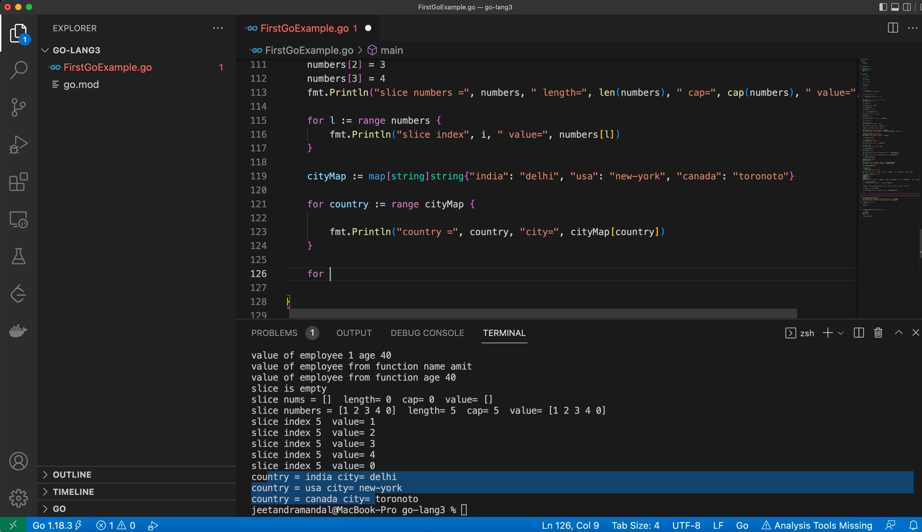
{"action": "type", "text": "l"}
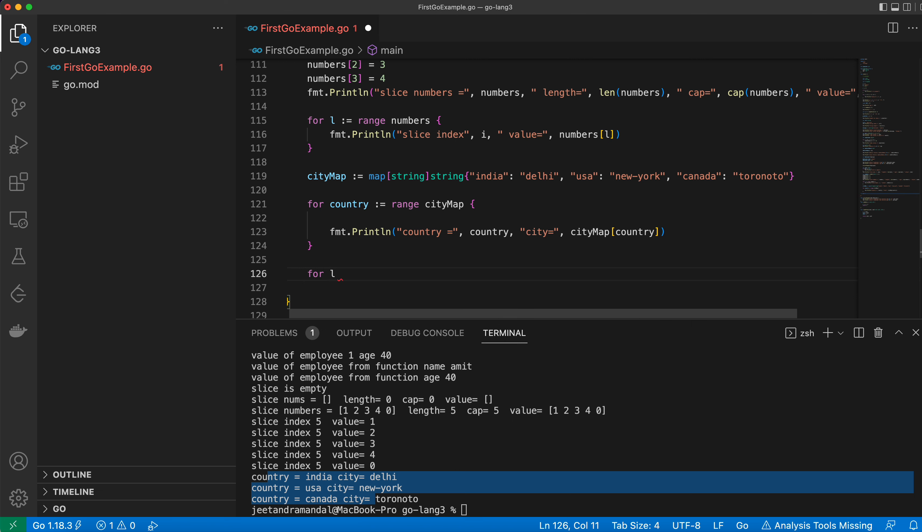
{"action": "type", "text": ":="}
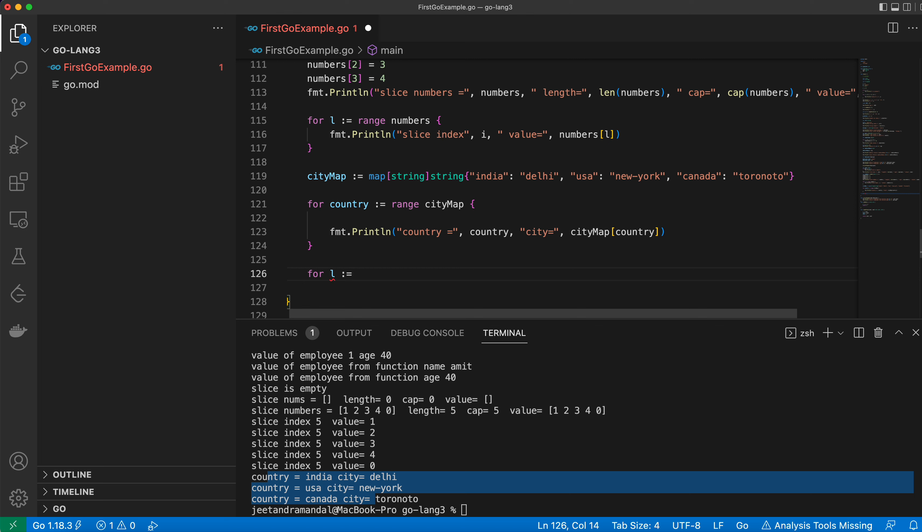
{"action": "type", "text": "range"}
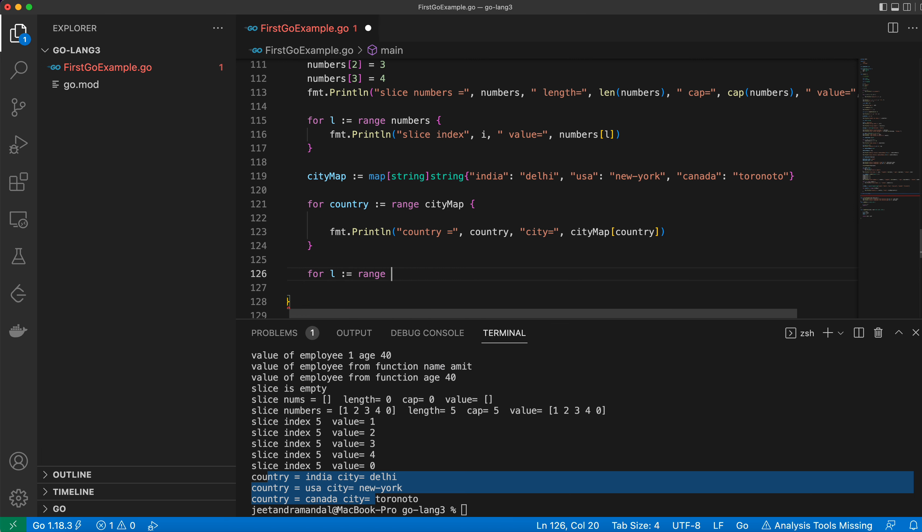
{"action": "type", "text": "in numbers {"}
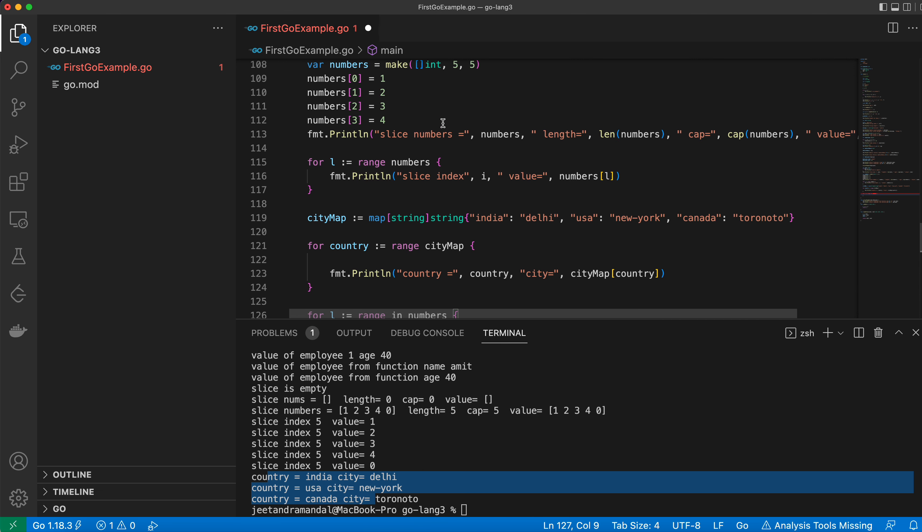
{"action": "scroll", "scroll_direction": "down", "scroll_amount": 3}
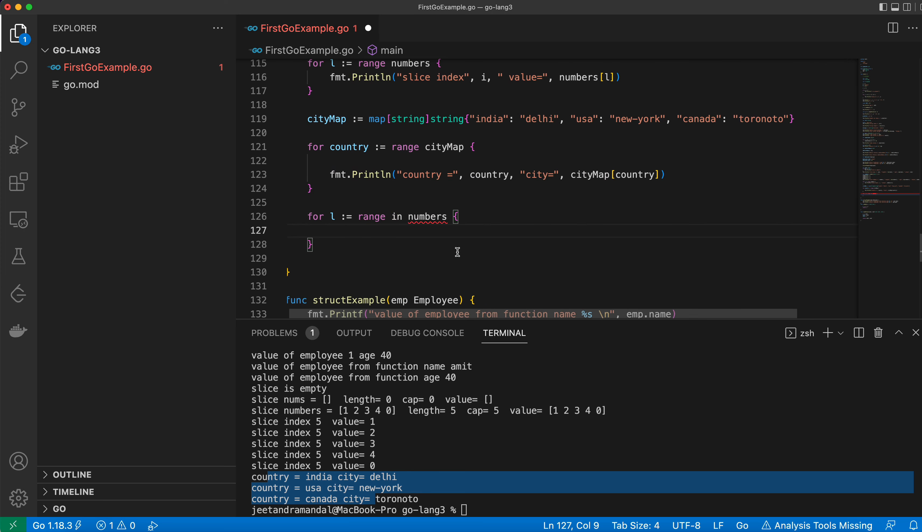
{"action": "double_click", "coordinate": [397, 216]}
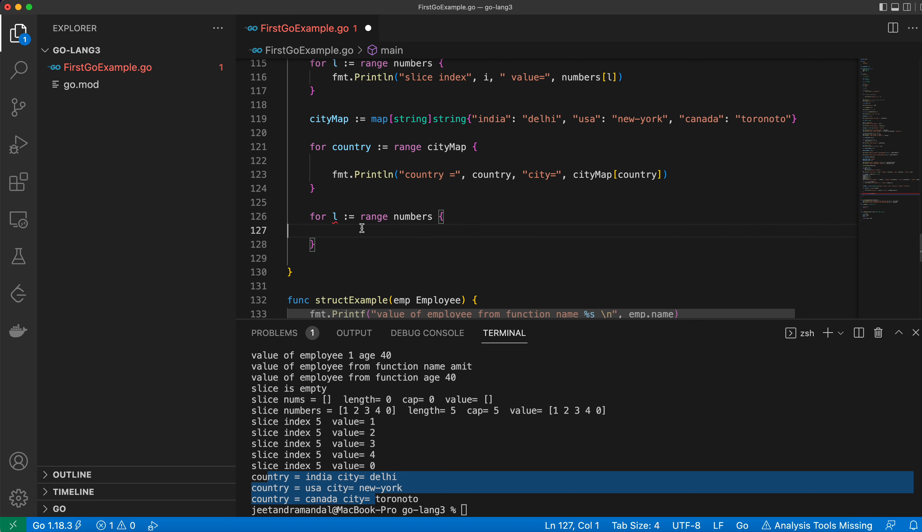
{"action": "mouse_move", "coordinate": [327, 230]}
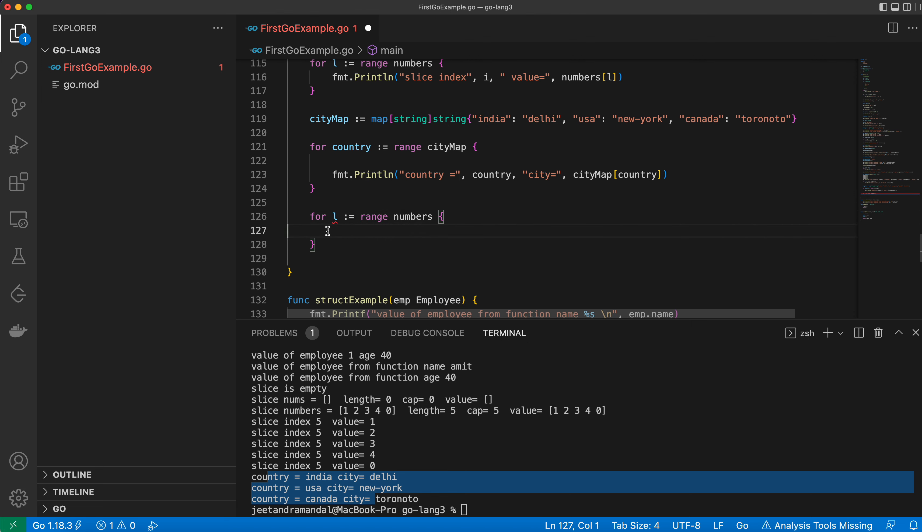
Step: Add fmt.Println("range number values ==", l) inside the numbers loop
{"action": "type", "text": "f"}
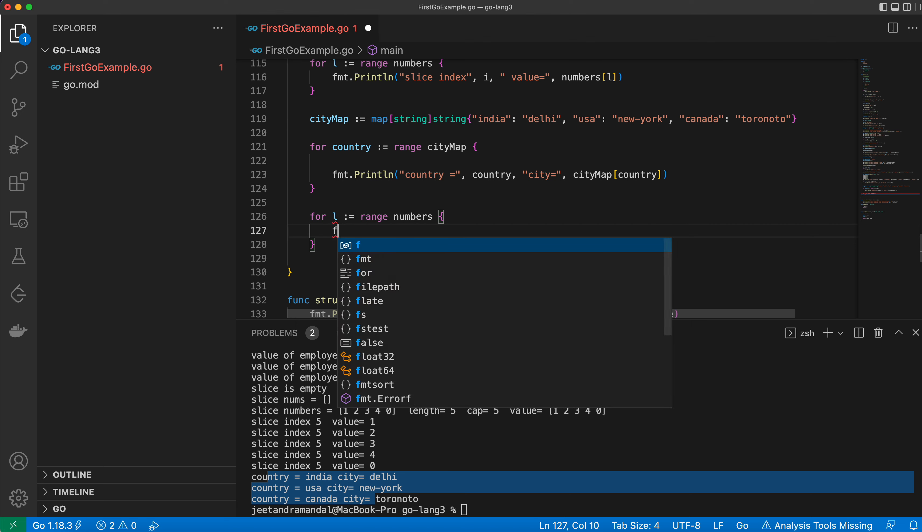
{"action": "type", "text": "mt.Println("}
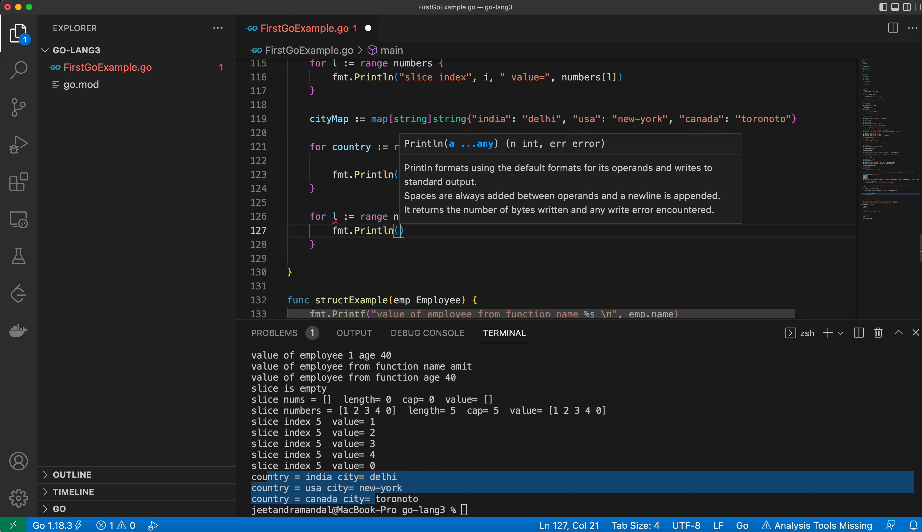
{"action": "type", "text": "\"range\""}
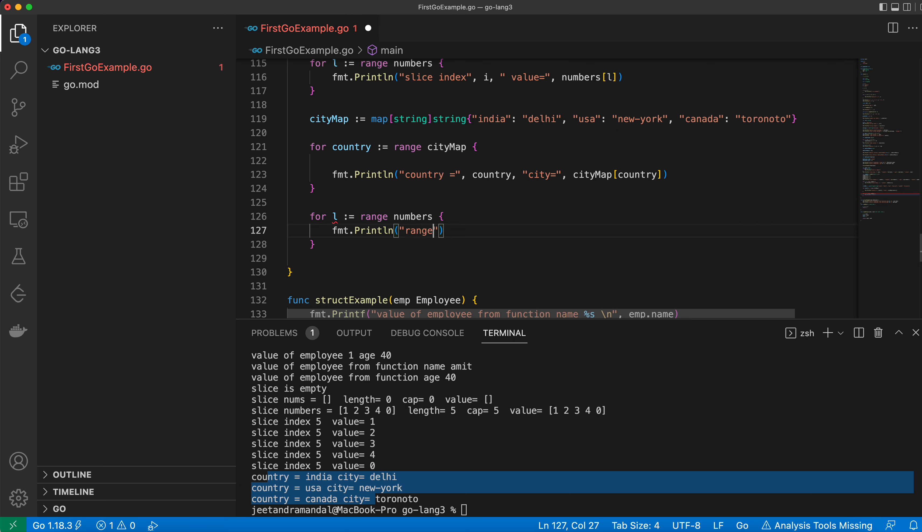
{"action": "type", "text": "number val"}
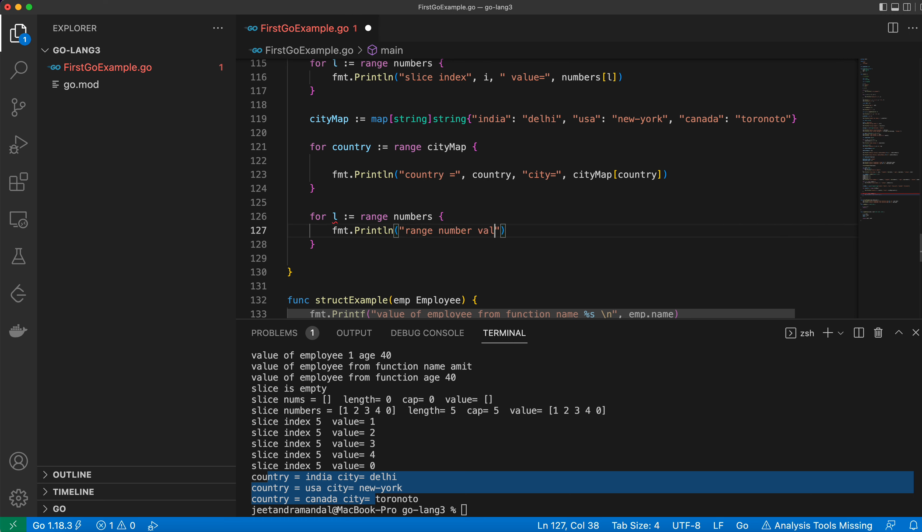
{"action": "type", "text": "ues :"}
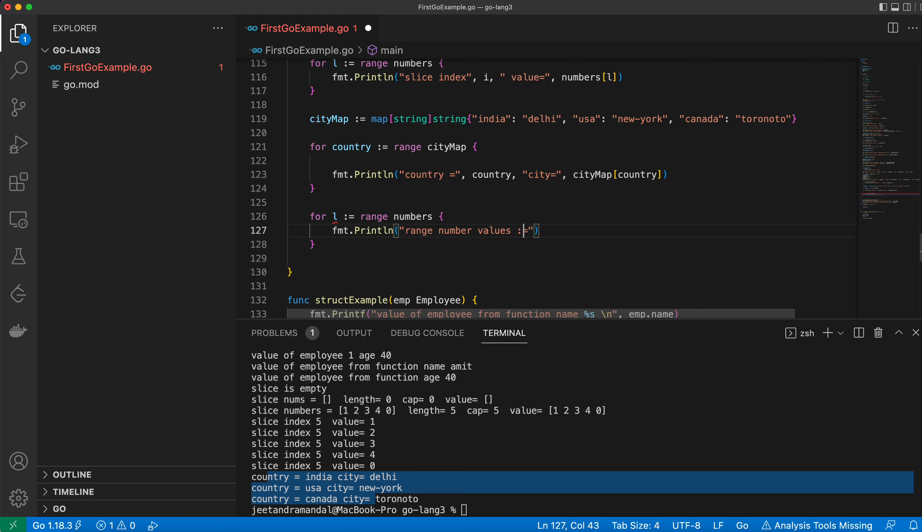
{"action": "type", "text": "=="}
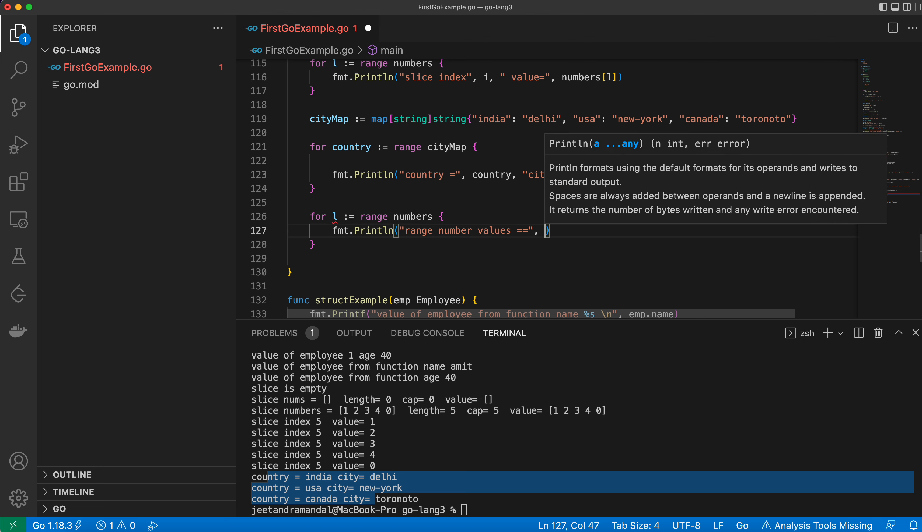
{"action": "type", "text": "l"}
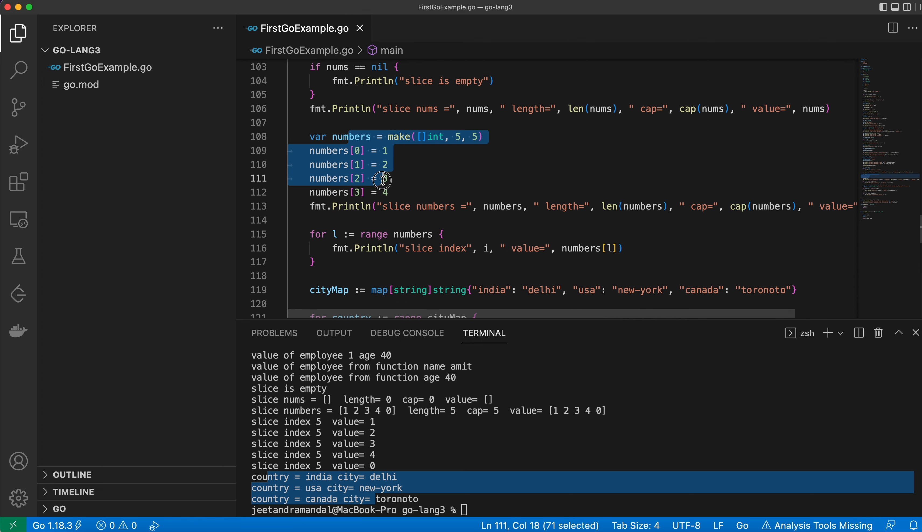
Step: Run go run FirstGoExample.go and review the range number values 0 through 4 output
{"action": "scroll", "scroll_direction": "down", "scroll_amount": 3}
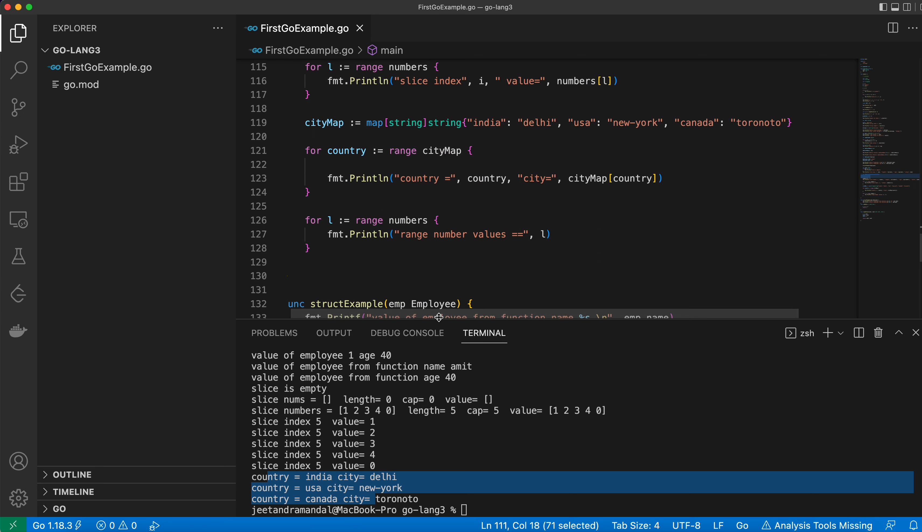
{"action": "type", "text": "go run FirstGoExample.go"}
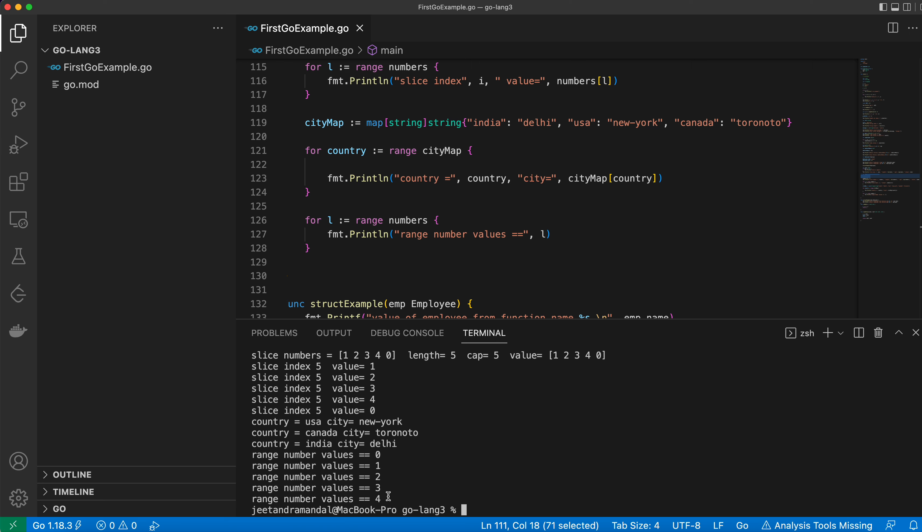
{"action": "left_click_drag", "start_coordinate": [382, 454], "coordinate": [389, 499]}
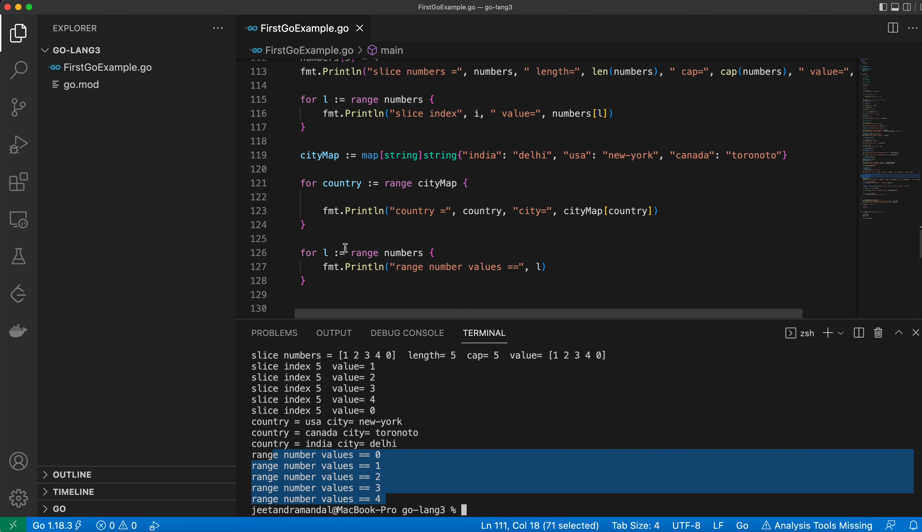
Step: Copy the cityMap country loop and paste a second copy below it
{"action": "left_click_drag", "start_coordinate": [351, 252], "coordinate": [309, 280]}
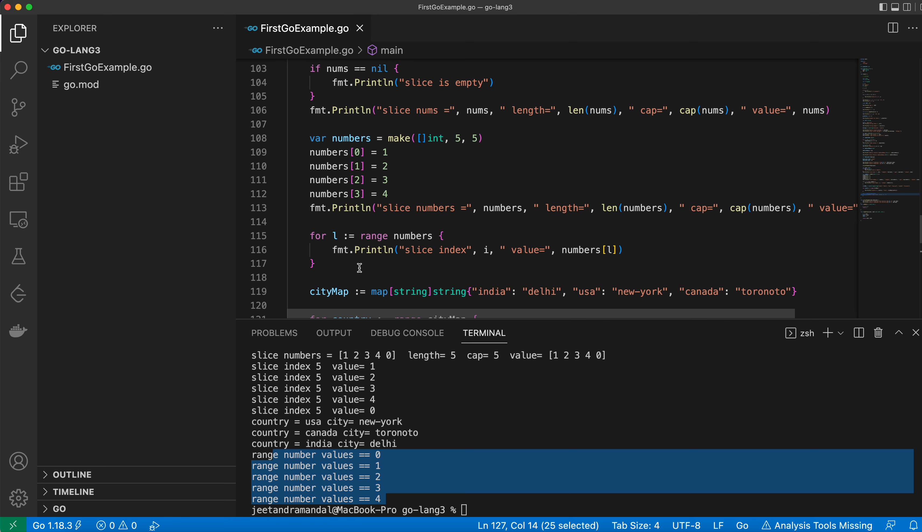
{"action": "left_click_drag", "start_coordinate": [338, 138], "coordinate": [390, 193]}
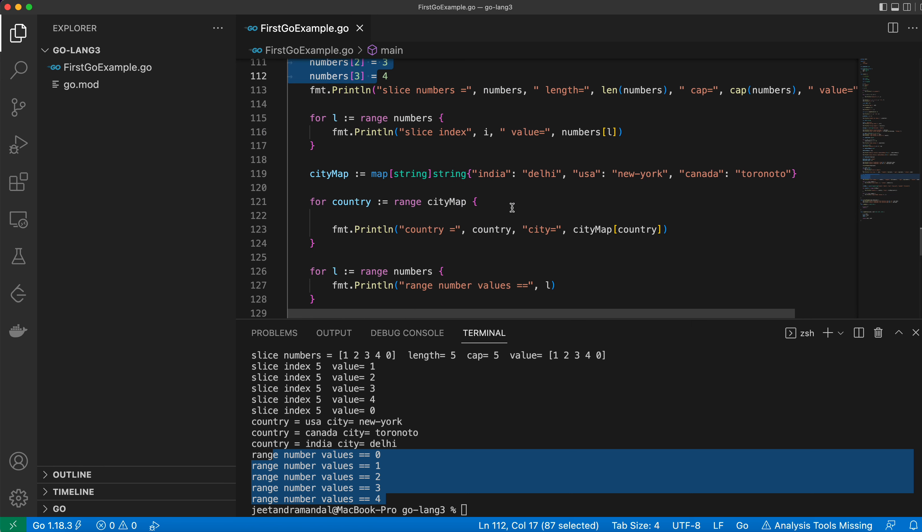
{"action": "scroll", "scroll_direction": "down", "scroll_amount": 3}
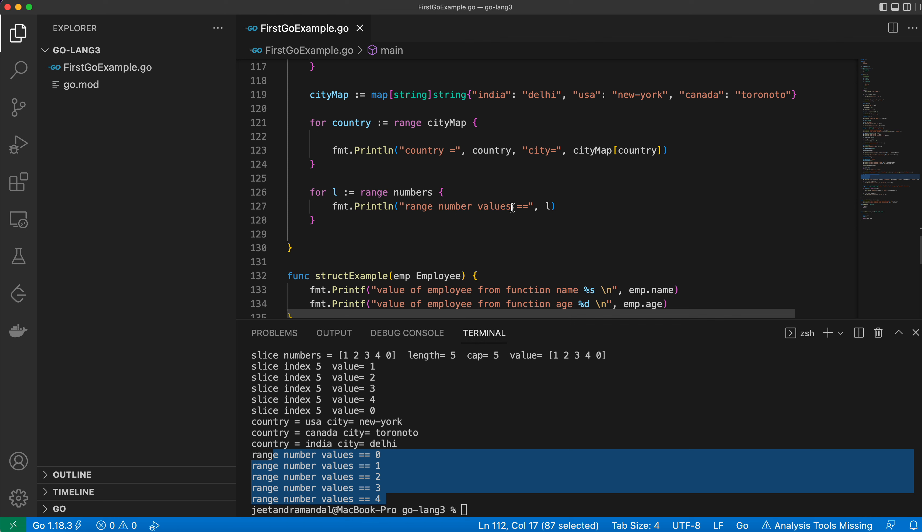
{"action": "mouse_move", "coordinate": [324, 161]}
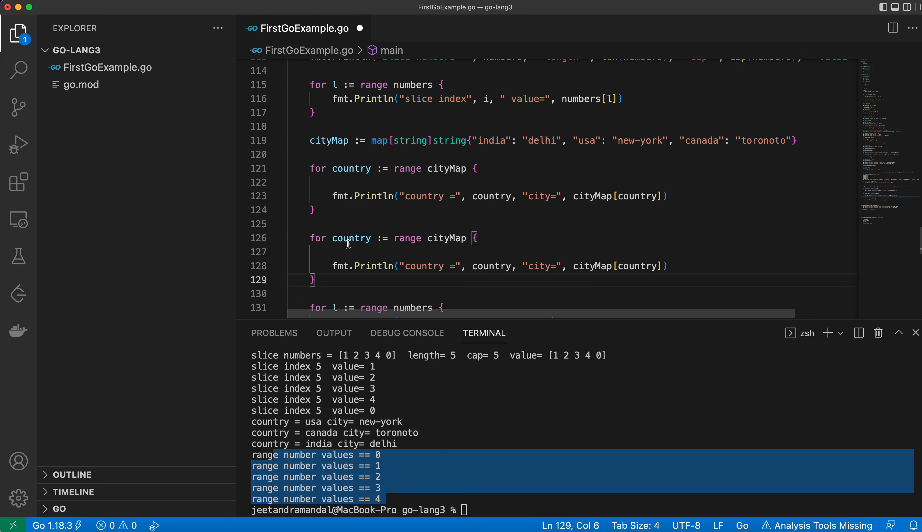
Step: Change the copied header to 'for country, city := range cityMap' and print city directly
{"action": "type", "text": ","}
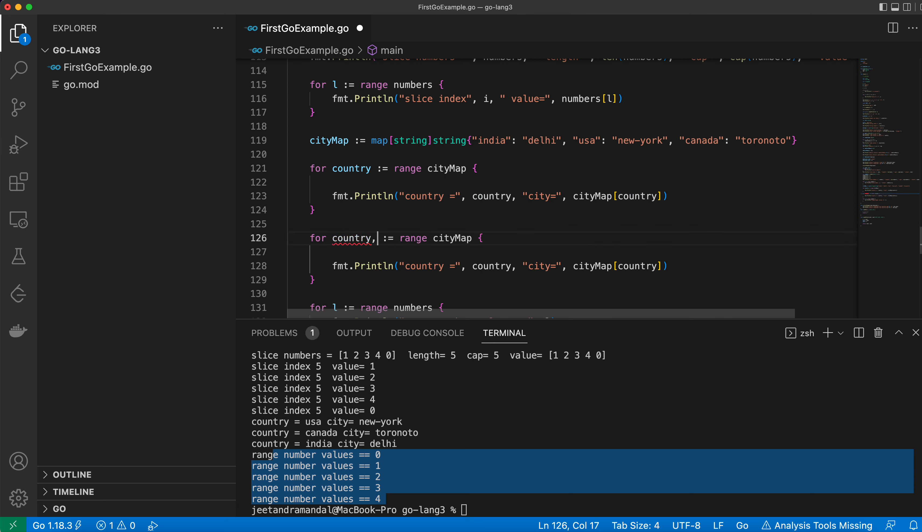
{"action": "type", "text": "city"}
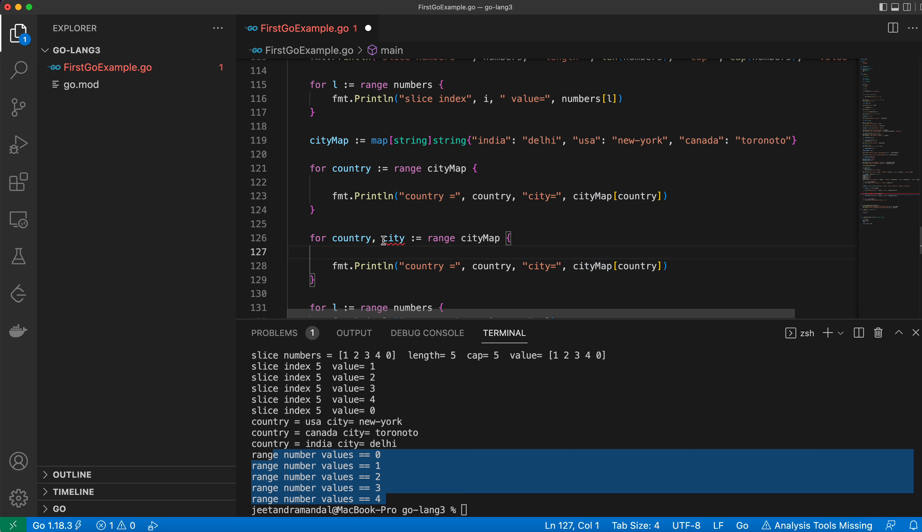
{"action": "mouse_move", "coordinate": [568, 266]}
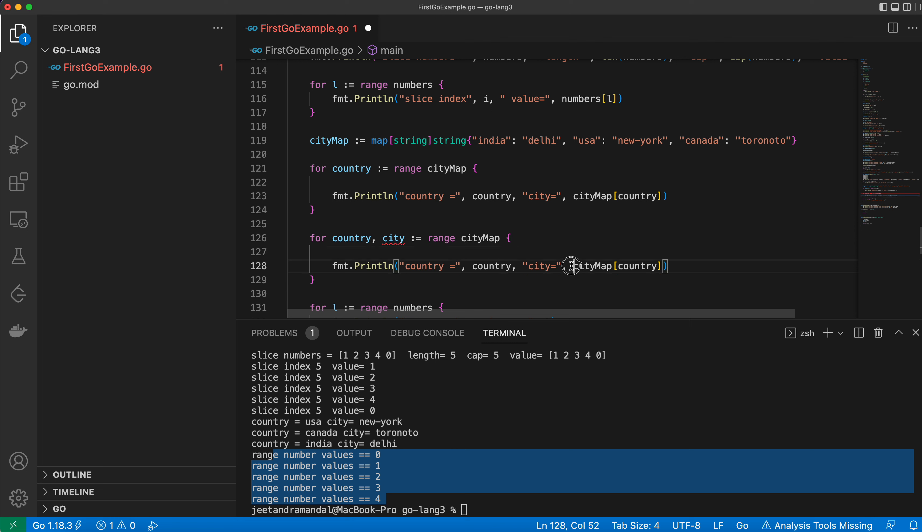
{"action": "type", "text": "ci"}
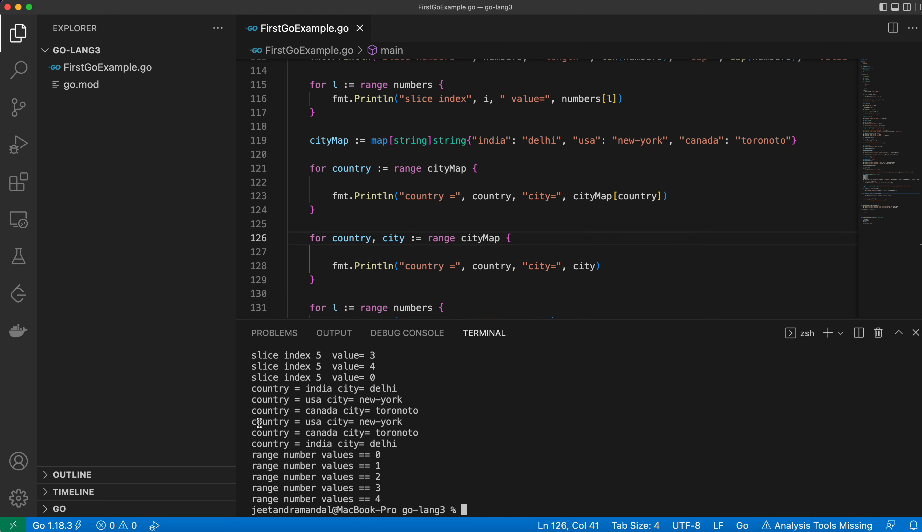
{"action": "left_click_drag", "start_coordinate": [255, 422], "coordinate": [401, 444]}
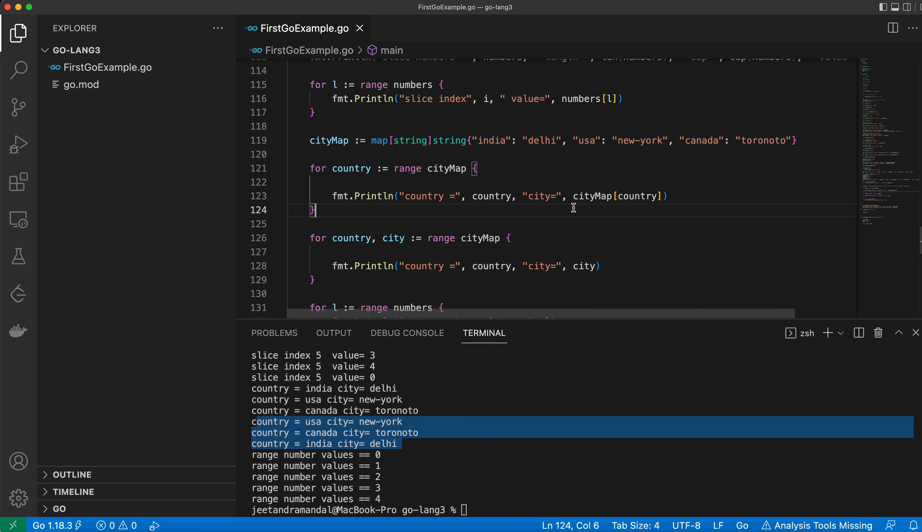
{"action": "mouse_move", "coordinate": [560, 120]}
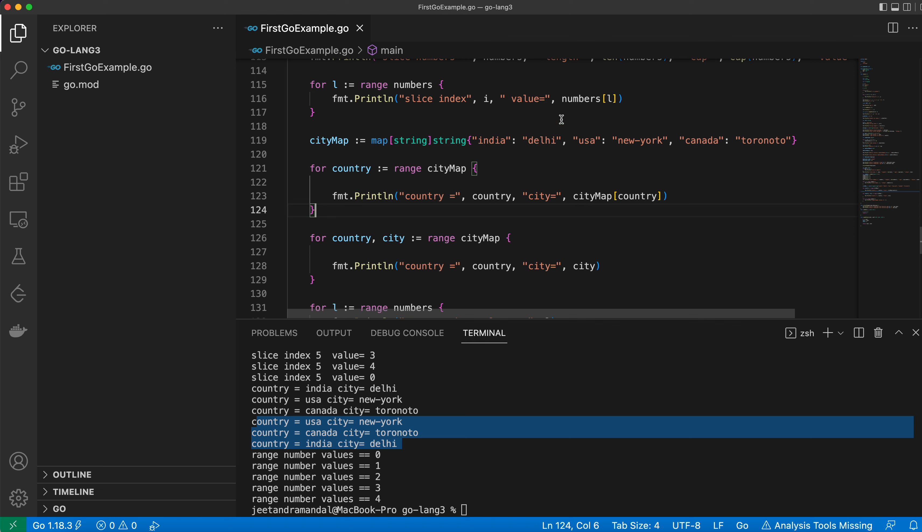